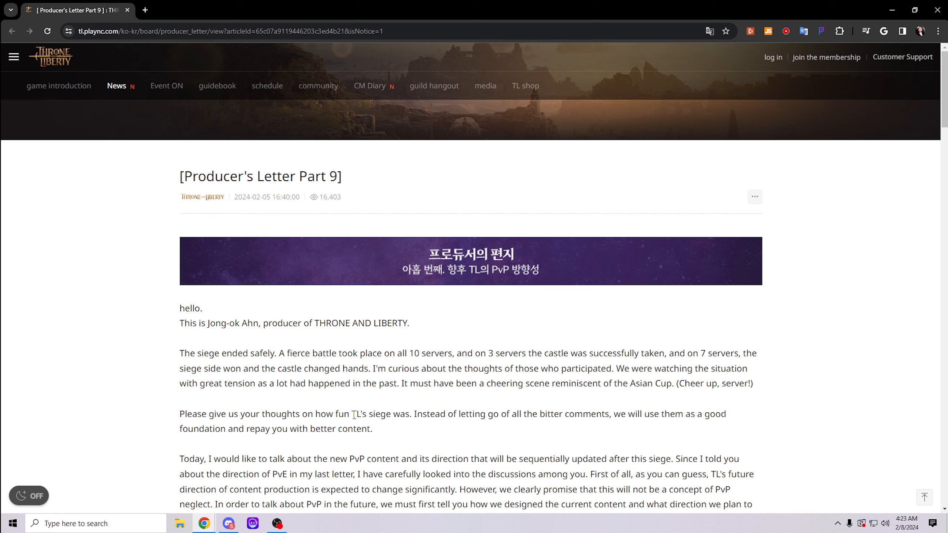
{"action": "mouse_move", "coordinate": [365, 382]}
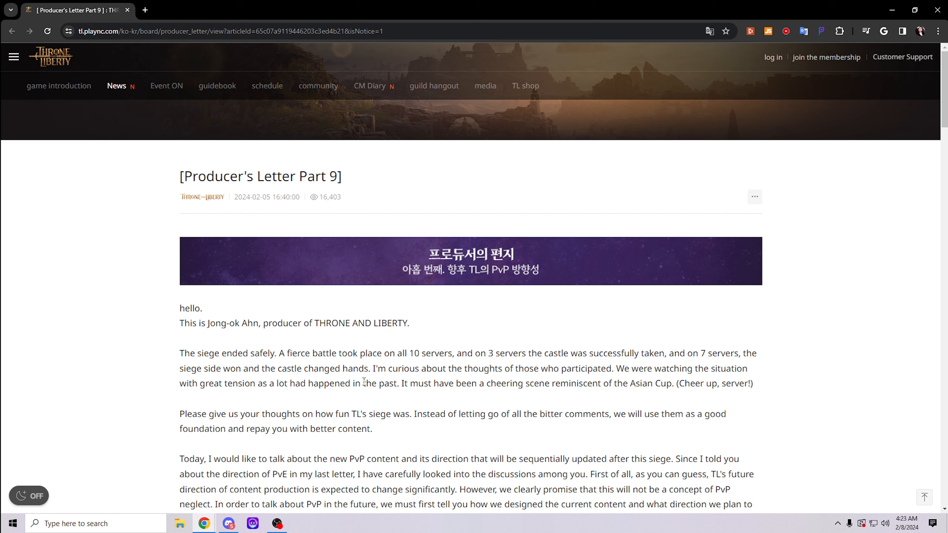
Scroll past the letter's introduction until the 'Coexistence of PvE and PvP' heading is visible
{"action": "scroll", "scroll_direction": "down", "scroll_amount": 3}
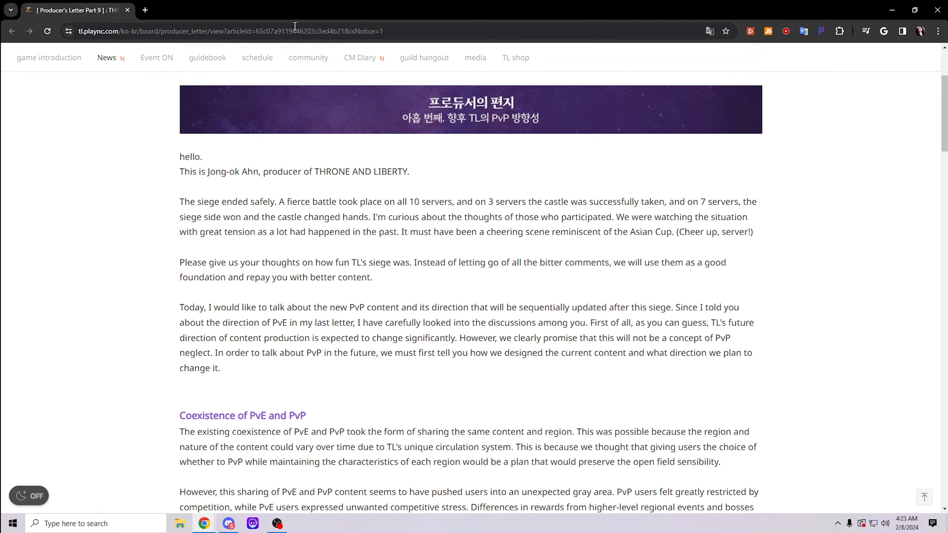
{"action": "mouse_move", "coordinate": [406, 25]}
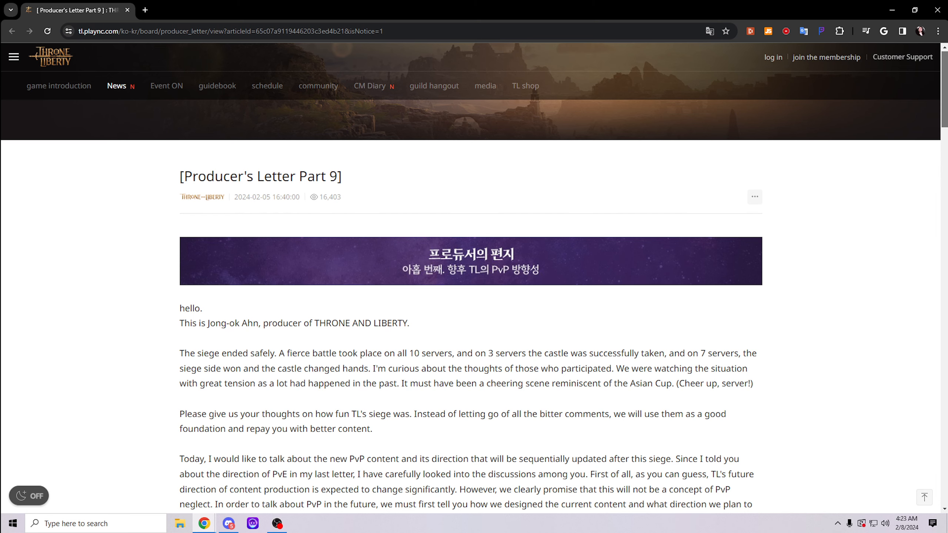
{"action": "scroll", "scroll_direction": "down", "scroll_amount": 3}
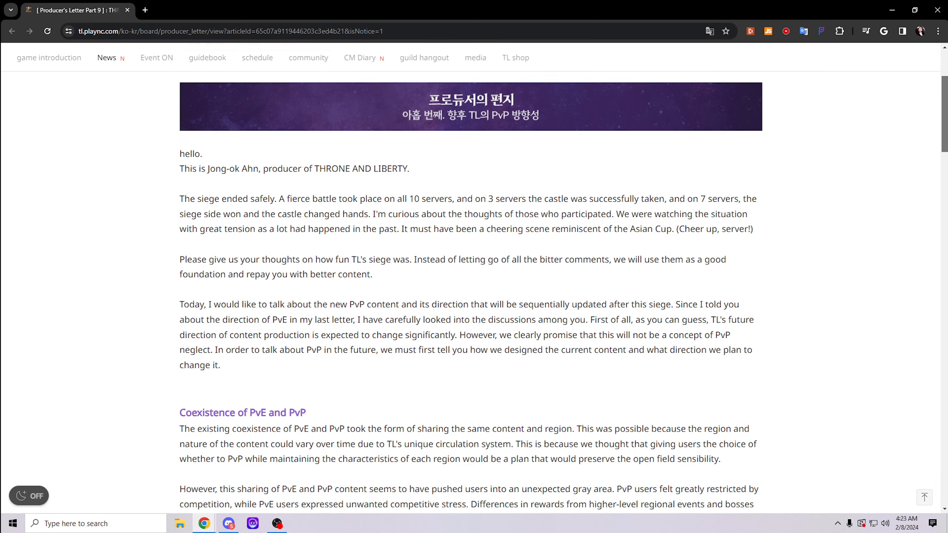
{"action": "scroll", "scroll_direction": "down", "scroll_amount": 3}
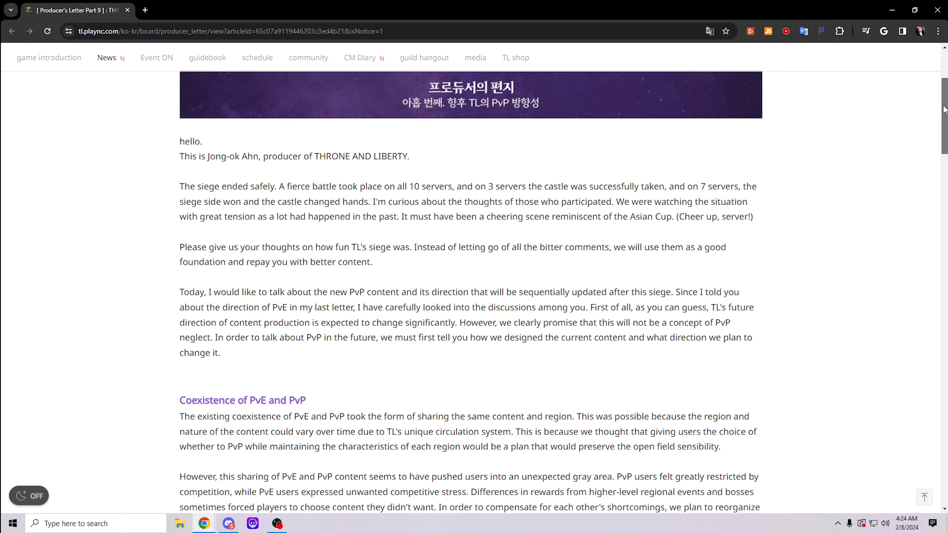
Scroll past the alliances section until 'Fair competition, guild PvP' sits at the top
{"action": "scroll", "scroll_direction": "down", "scroll_amount": 3}
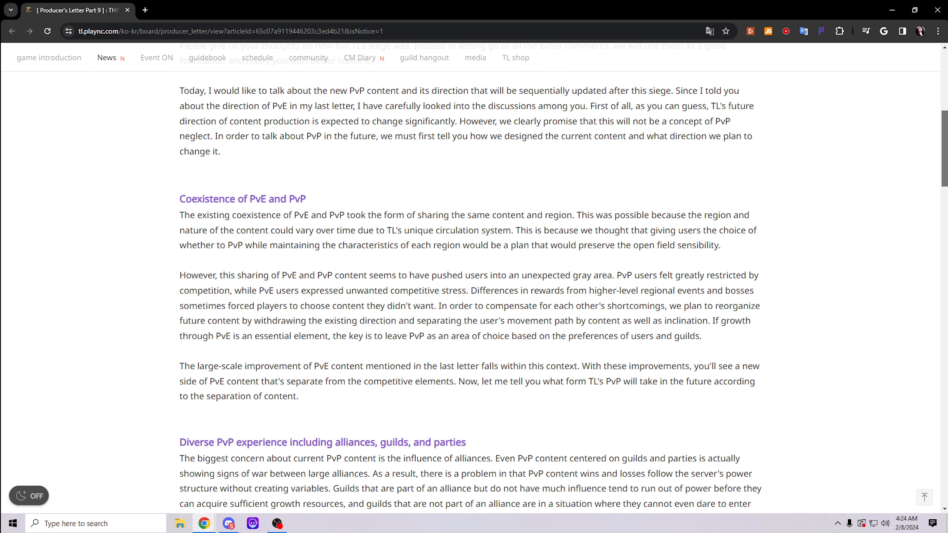
{"action": "scroll", "scroll_direction": "down", "scroll_amount": 3}
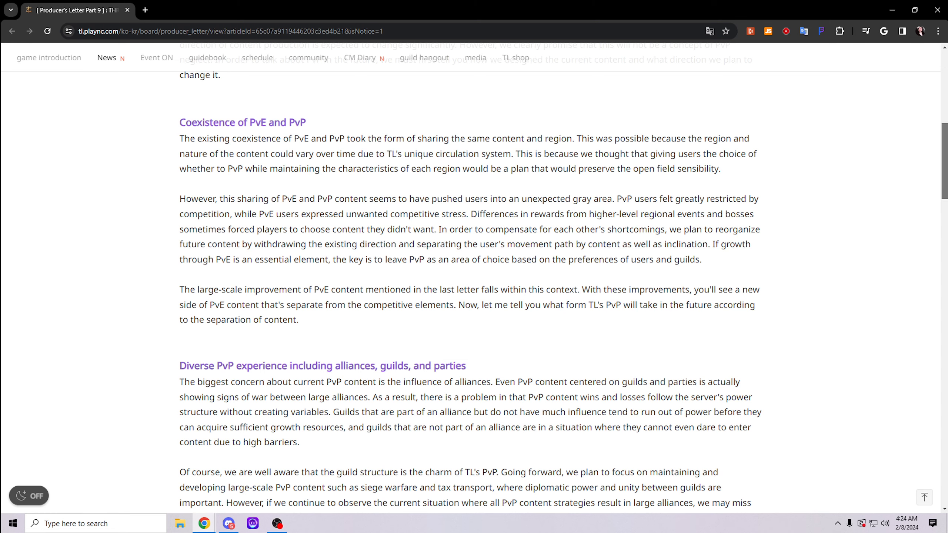
{"action": "scroll", "scroll_direction": "down", "scroll_amount": 3}
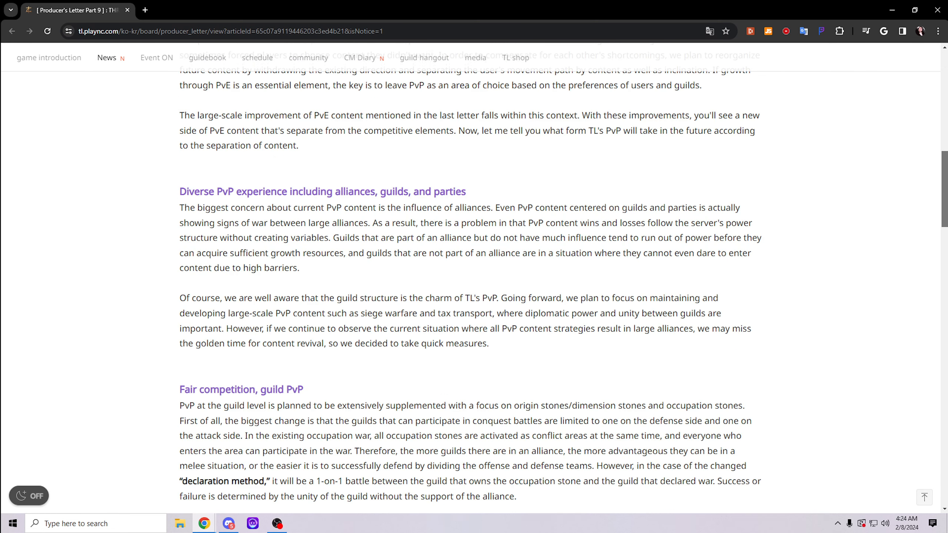
{"action": "scroll", "scroll_direction": "down", "scroll_amount": 3}
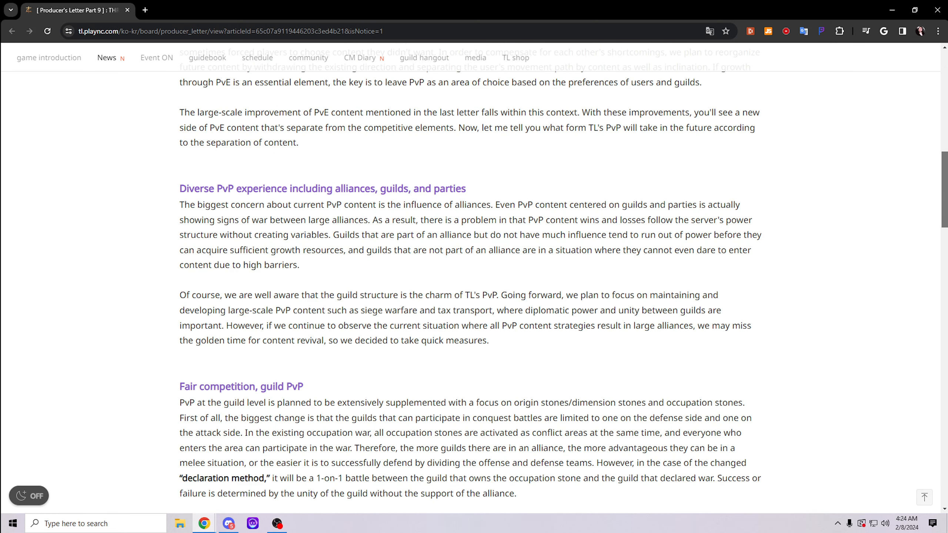
{"action": "scroll", "scroll_direction": "down", "scroll_amount": 3}
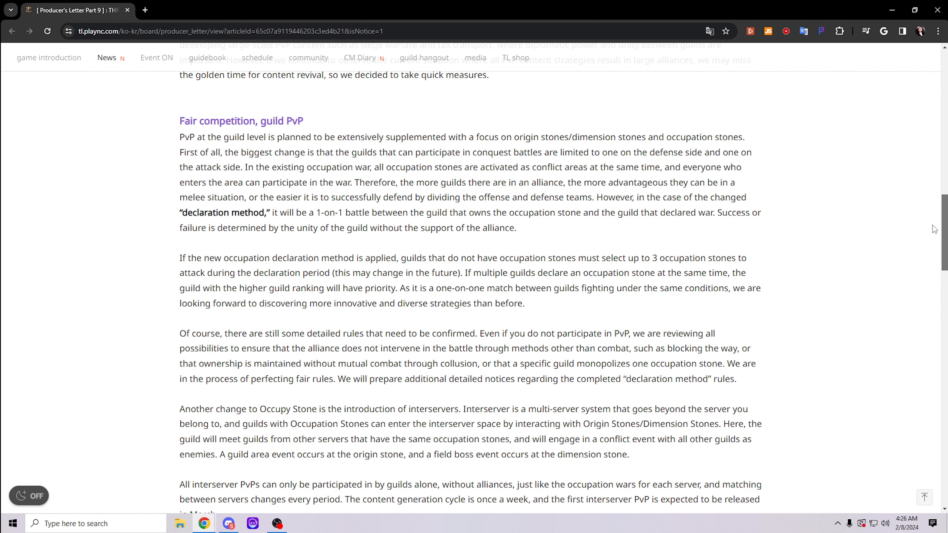
Scroll slightly further to the declaration method and interserver PvP paragraphs
{"action": "scroll", "scroll_direction": "down", "scroll_amount": 3}
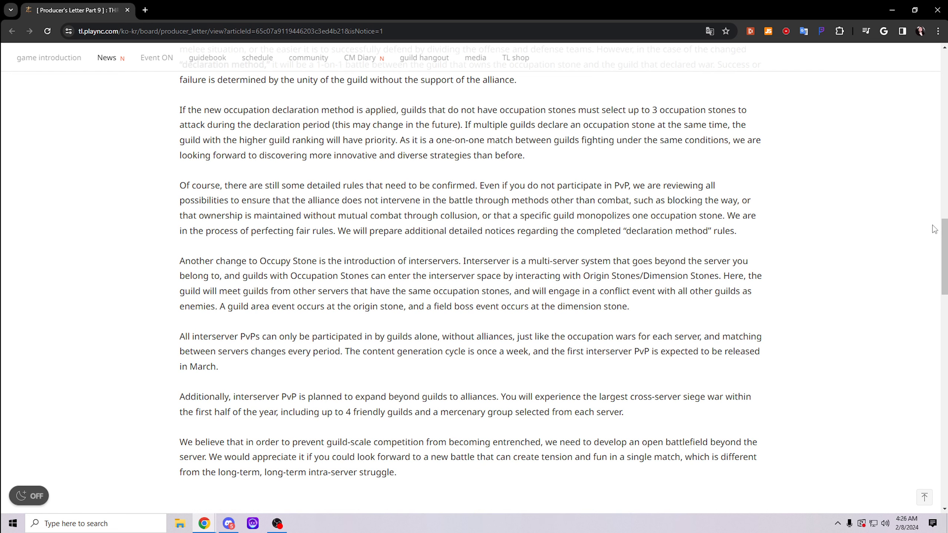
{"action": "mouse_move", "coordinate": [180, 290]}
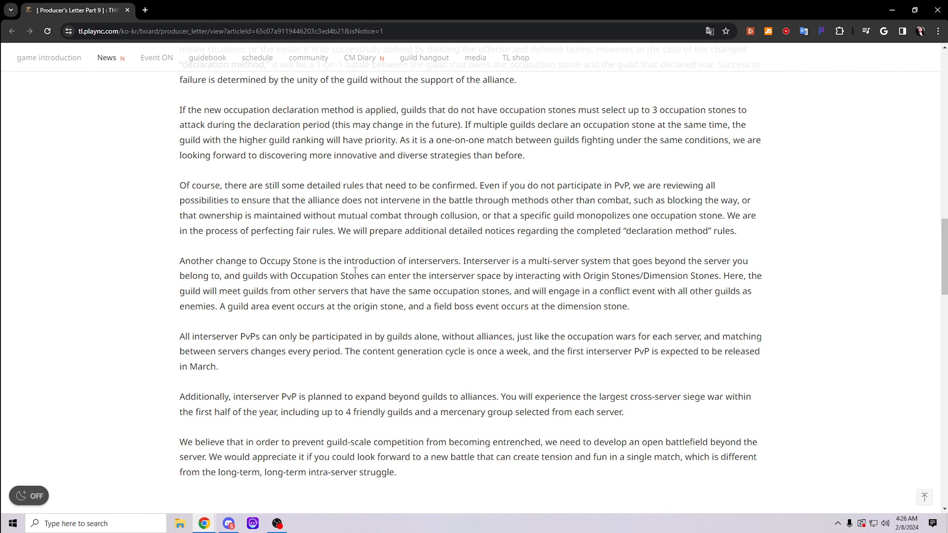
{"action": "mouse_move", "coordinate": [433, 273]}
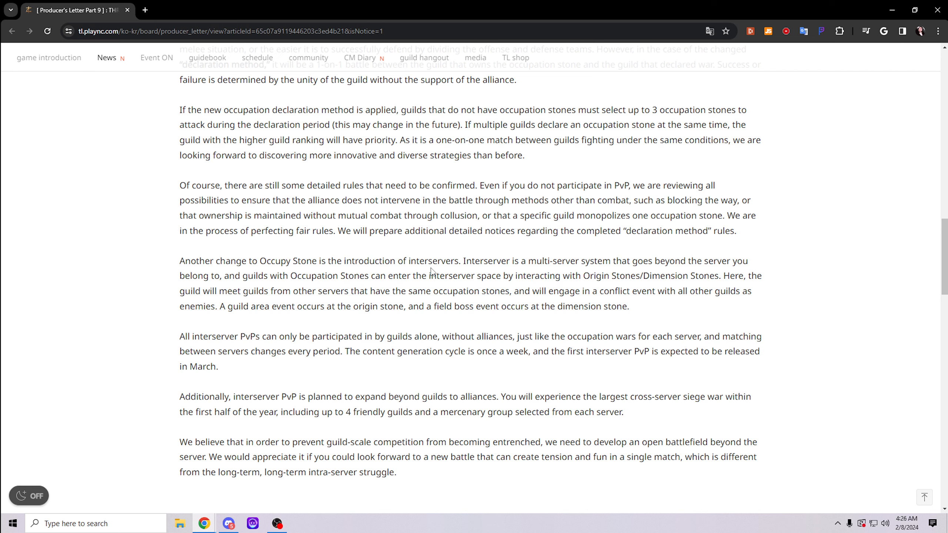
{"action": "mouse_move", "coordinate": [608, 276]}
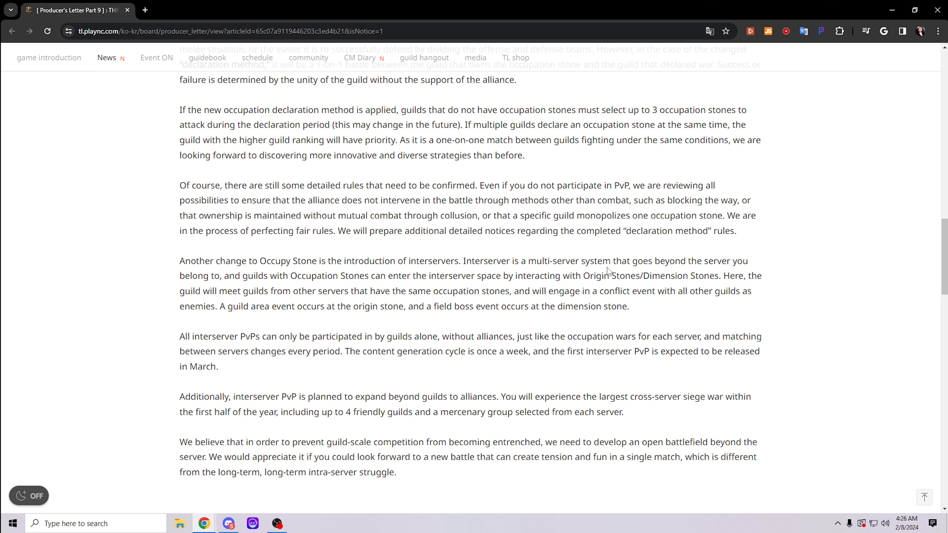
{"action": "mouse_move", "coordinate": [822, 270]}
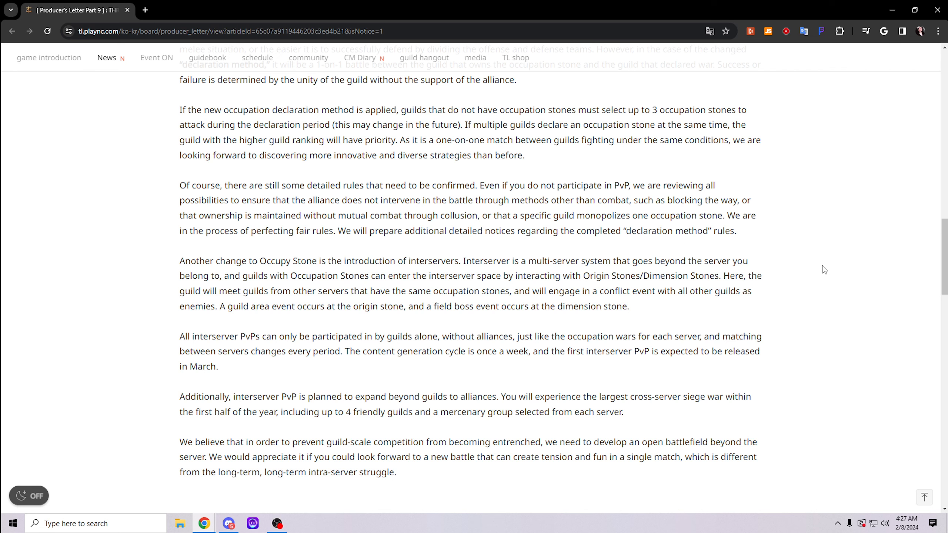
Scroll down to 'No pressure competition, party/solo PvP' with the conflict zone and arena paragraphs
{"action": "scroll", "scroll_direction": "down", "scroll_amount": 3}
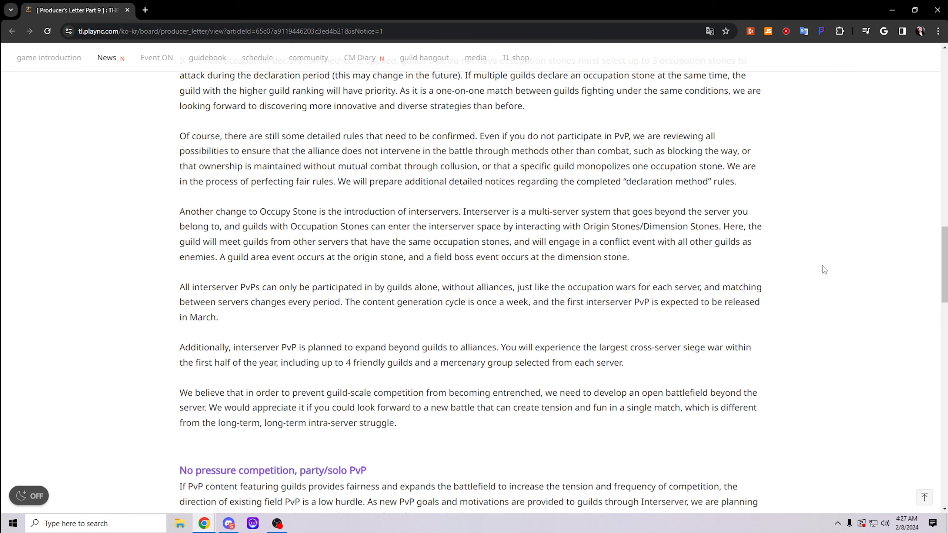
{"action": "scroll", "scroll_direction": "down", "scroll_amount": 3}
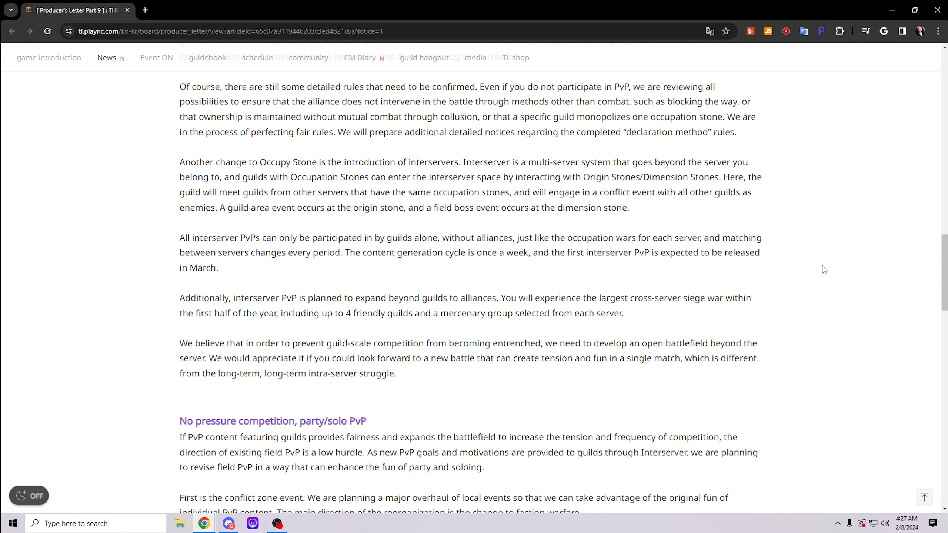
{"action": "scroll", "scroll_direction": "down", "scroll_amount": 3}
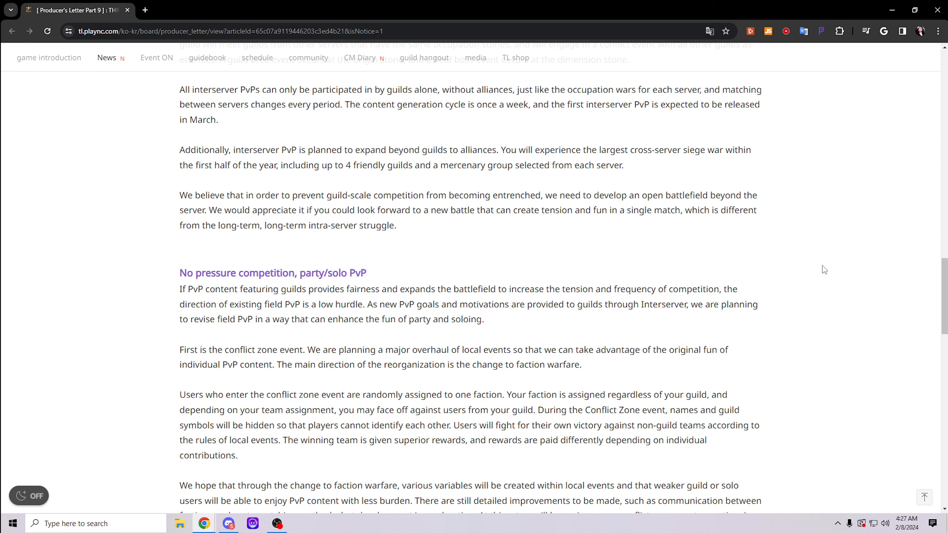
{"action": "scroll", "scroll_direction": "down", "scroll_amount": 3}
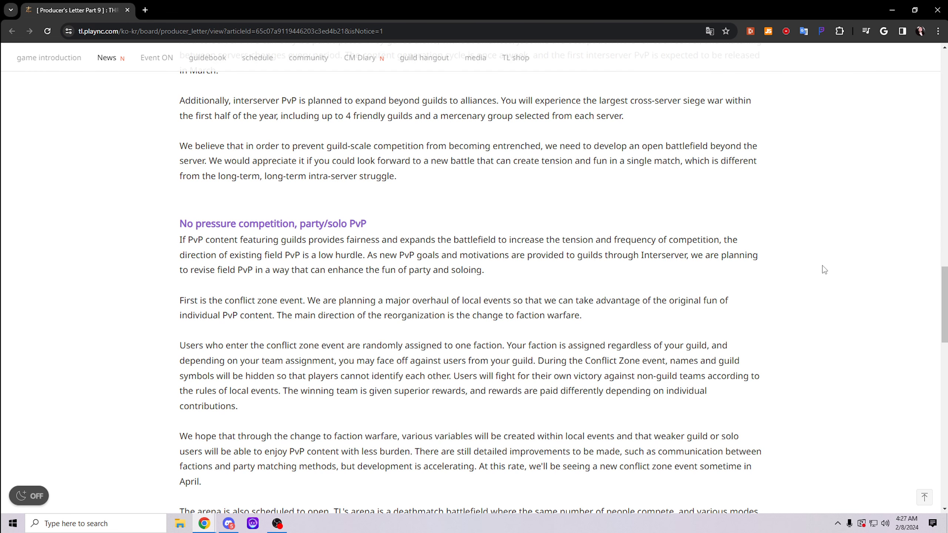
{"action": "mouse_move", "coordinate": [845, 272]}
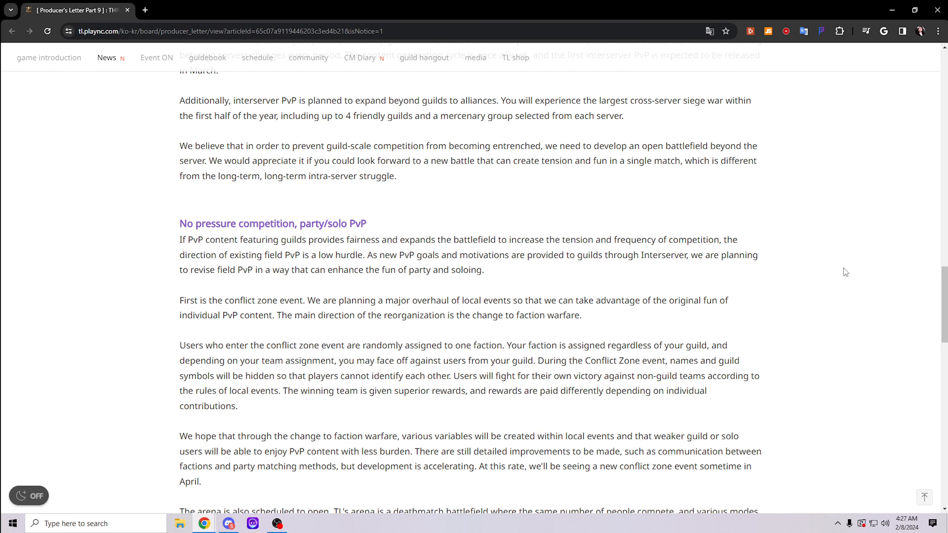
{"action": "mouse_move", "coordinate": [867, 272]}
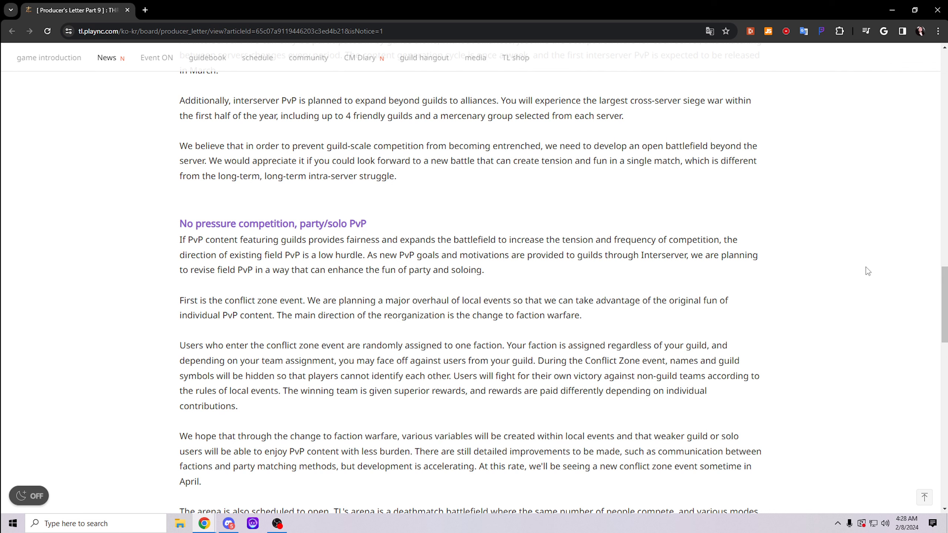
{"action": "mouse_move", "coordinate": [874, 272]}
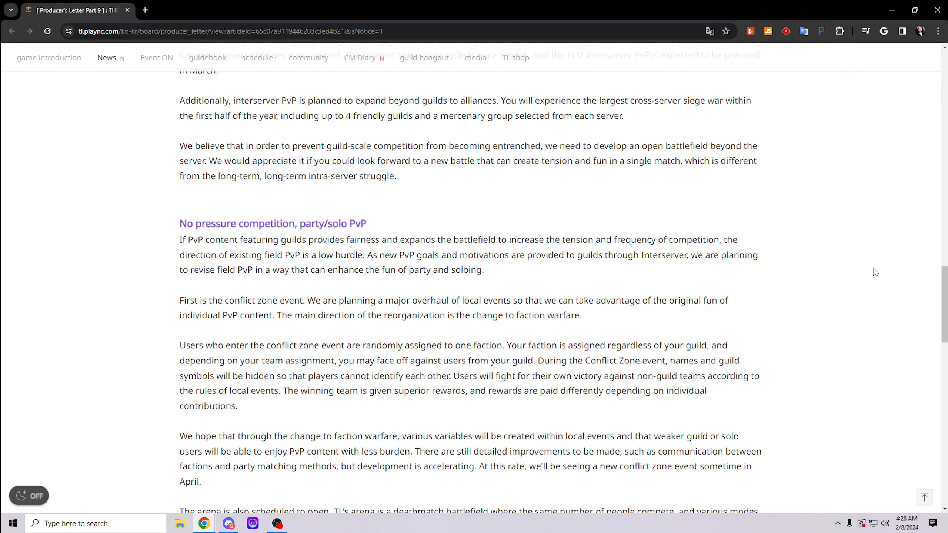
{"action": "scroll", "scroll_direction": "down", "scroll_amount": 3}
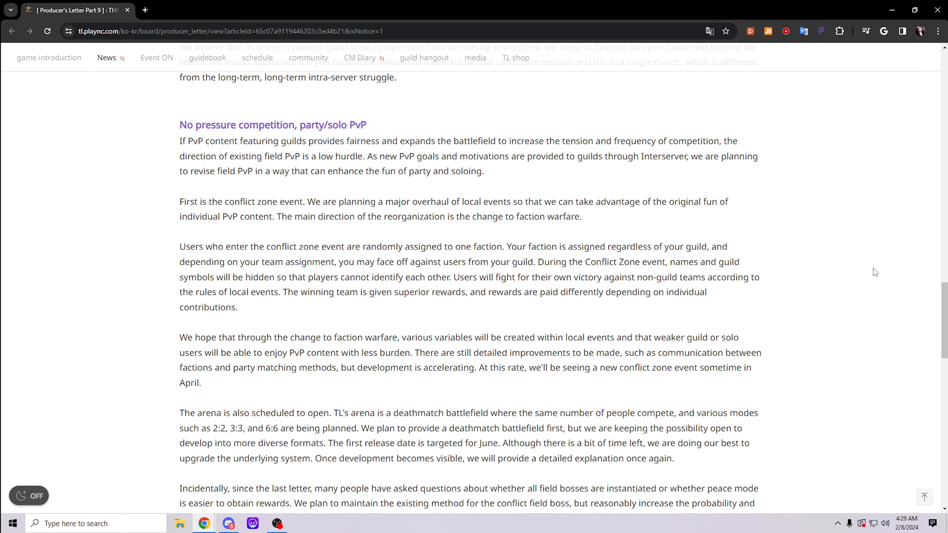
Scroll down to the 'TL's plan for the first half of the year' heading
{"action": "scroll", "scroll_direction": "down", "scroll_amount": 3}
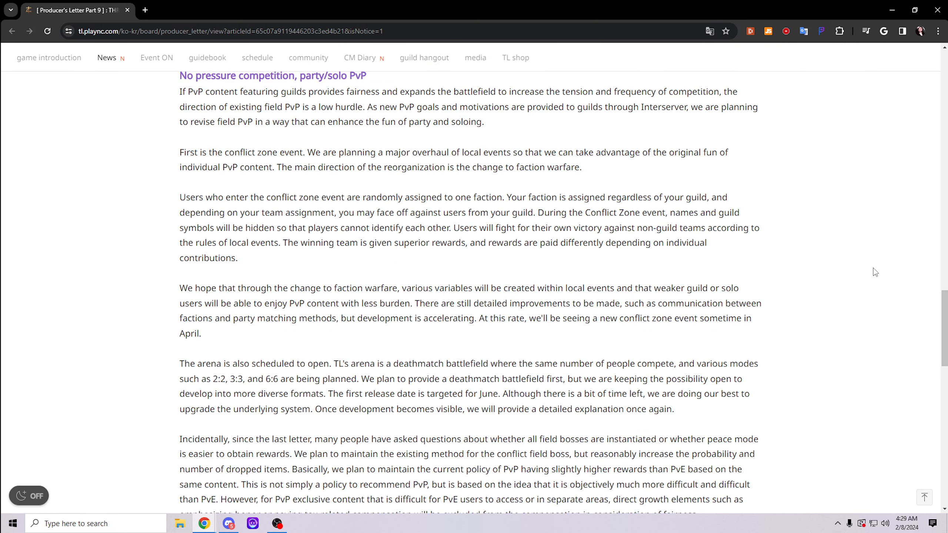
{"action": "scroll", "scroll_direction": "down", "scroll_amount": 3}
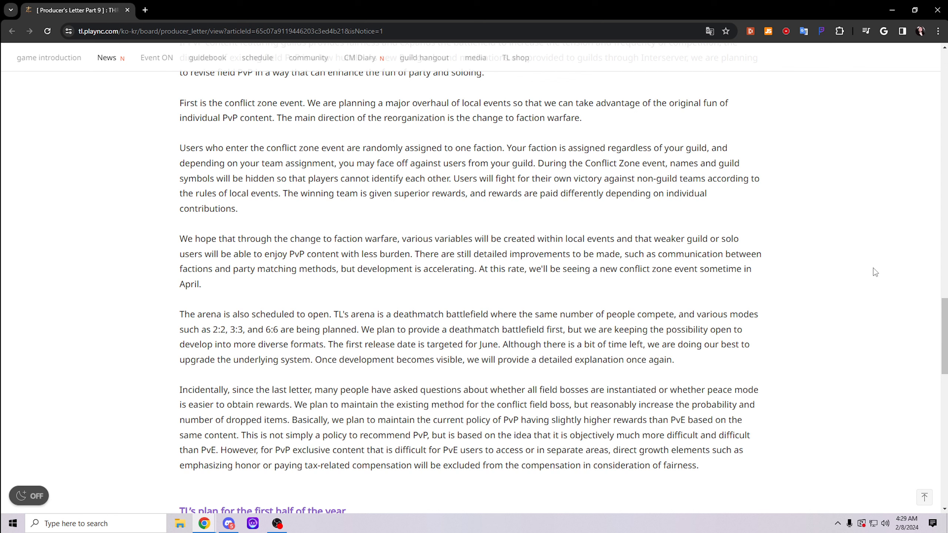
{"action": "mouse_move", "coordinate": [870, 280]}
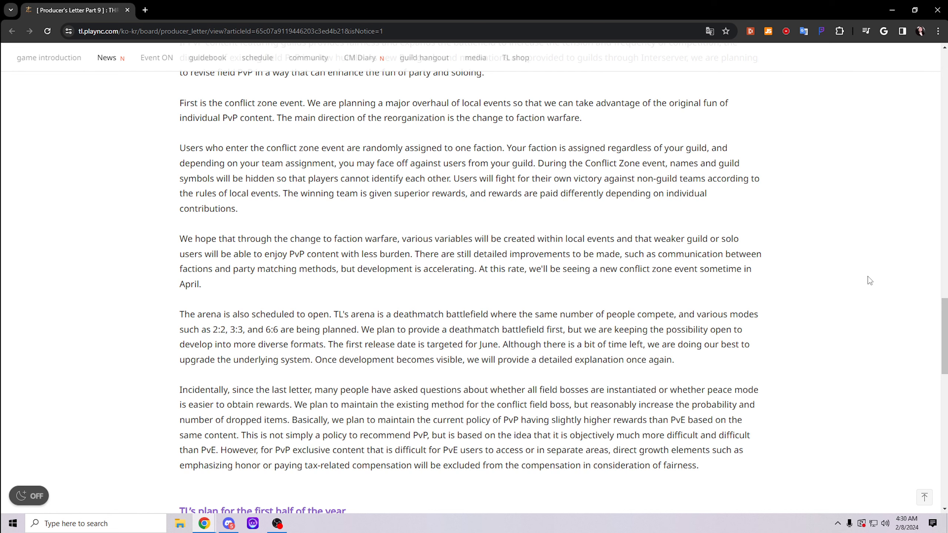
{"action": "scroll", "scroll_direction": "down", "scroll_amount": 3}
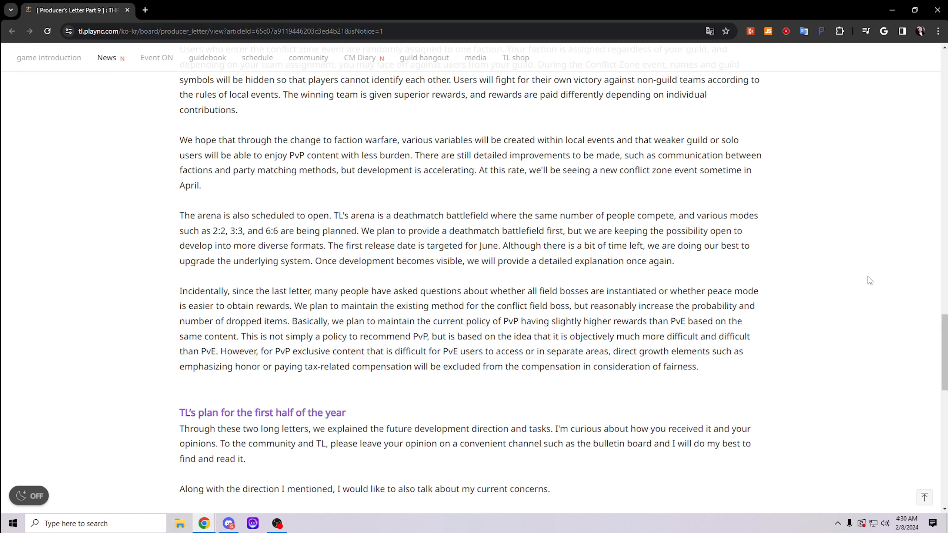
{"action": "mouse_move", "coordinate": [586, 318]}
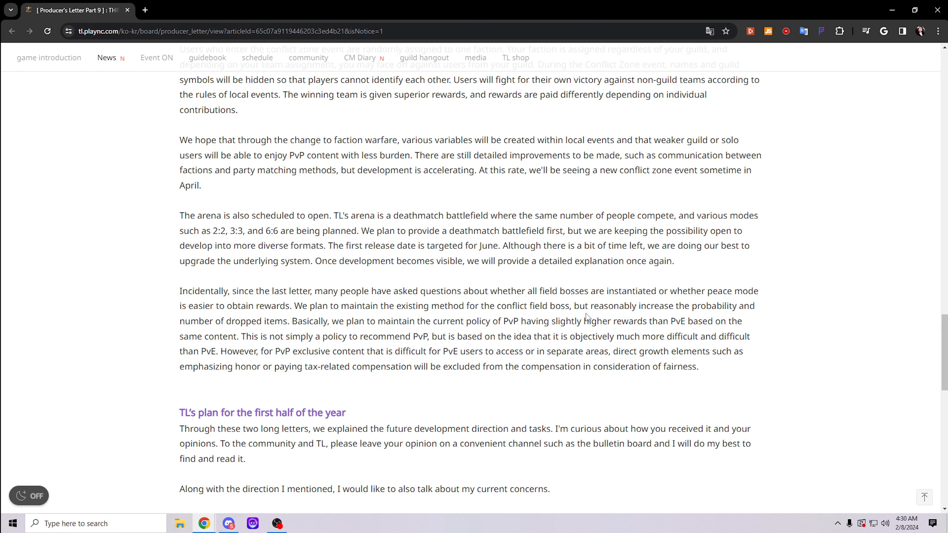
Scroll back so the 'Diverse PvP experience including alliances, guilds, and parties' section is in view
{"action": "scroll", "scroll_direction": "down", "scroll_amount": 3}
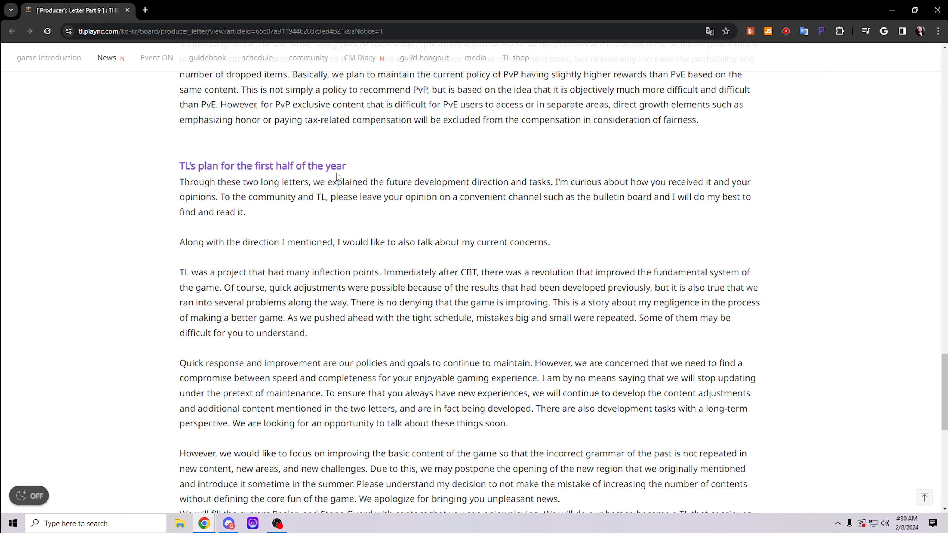
{"action": "scroll", "scroll_direction": "down", "scroll_amount": 3}
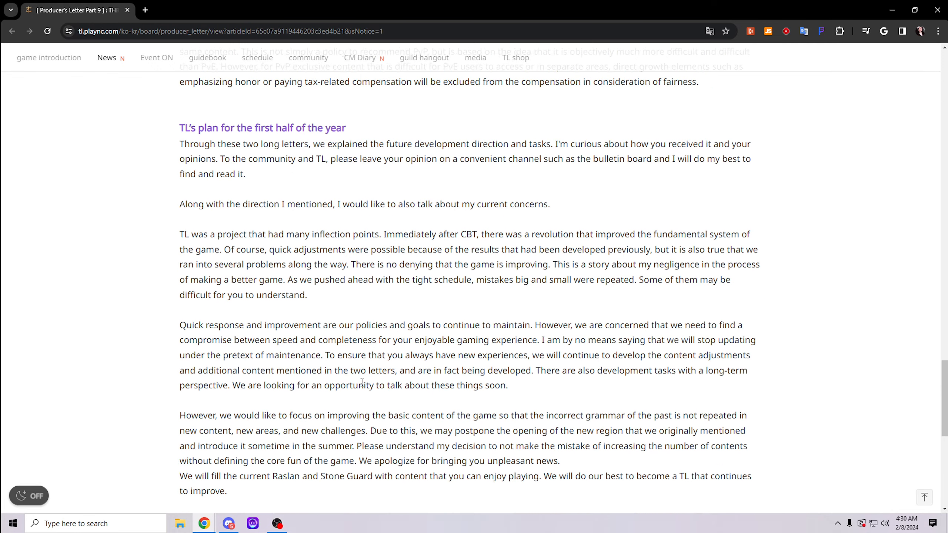
{"action": "scroll", "scroll_direction": "down", "scroll_amount": 3}
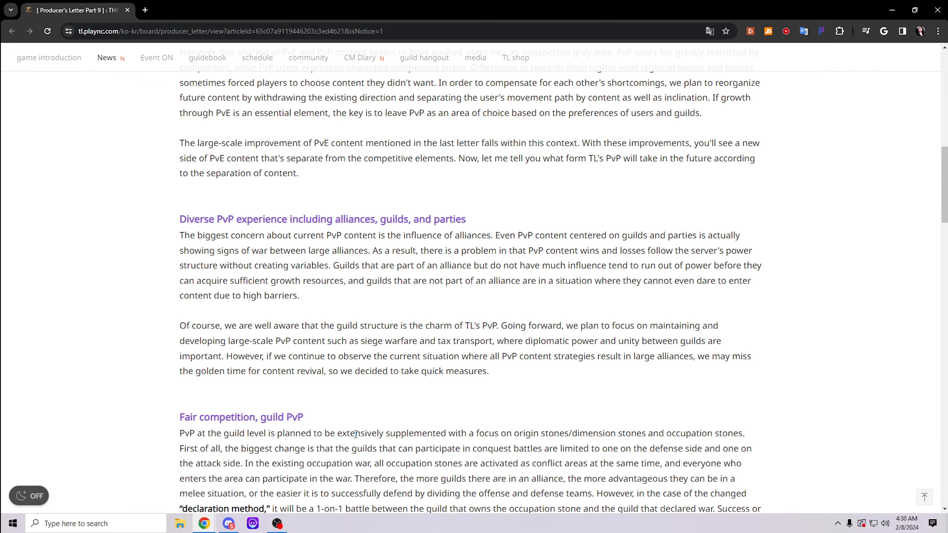
{"action": "scroll", "scroll_direction": "up", "scroll_amount": 3}
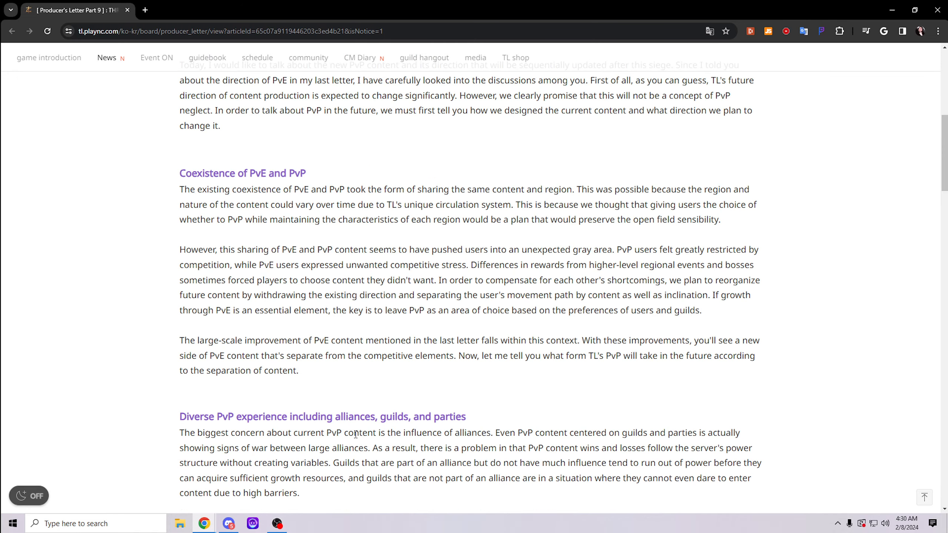
{"action": "scroll", "scroll_direction": "down", "scroll_amount": 3}
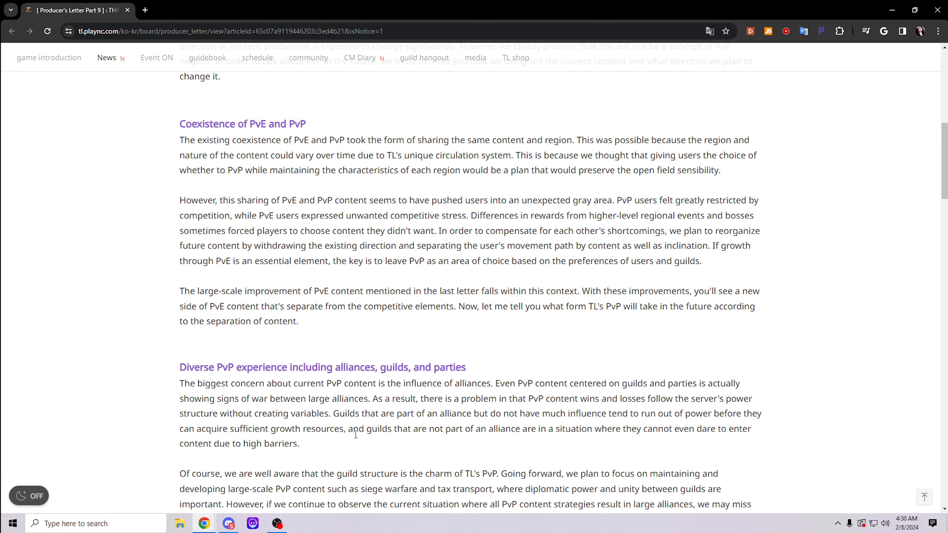
{"action": "scroll", "scroll_direction": "down", "scroll_amount": 3}
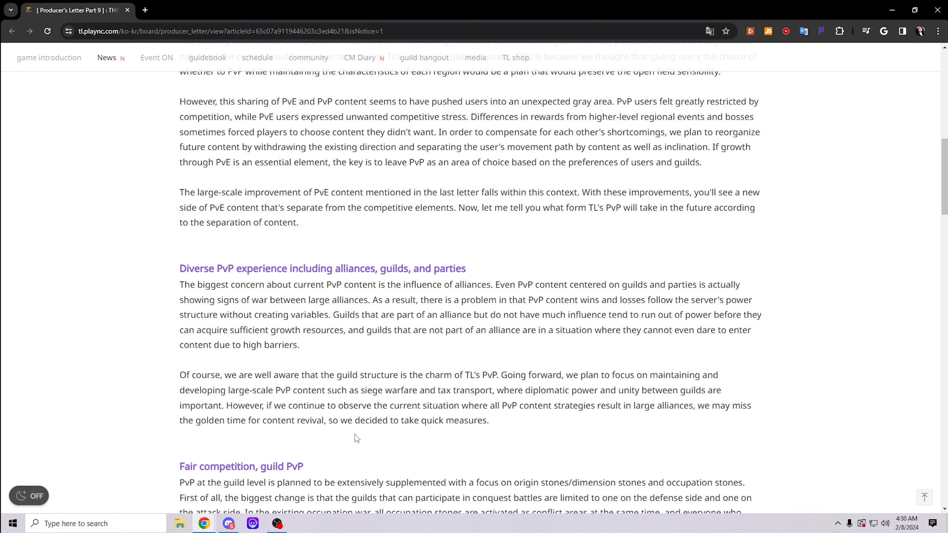
{"action": "scroll", "scroll_direction": "down", "scroll_amount": 3}
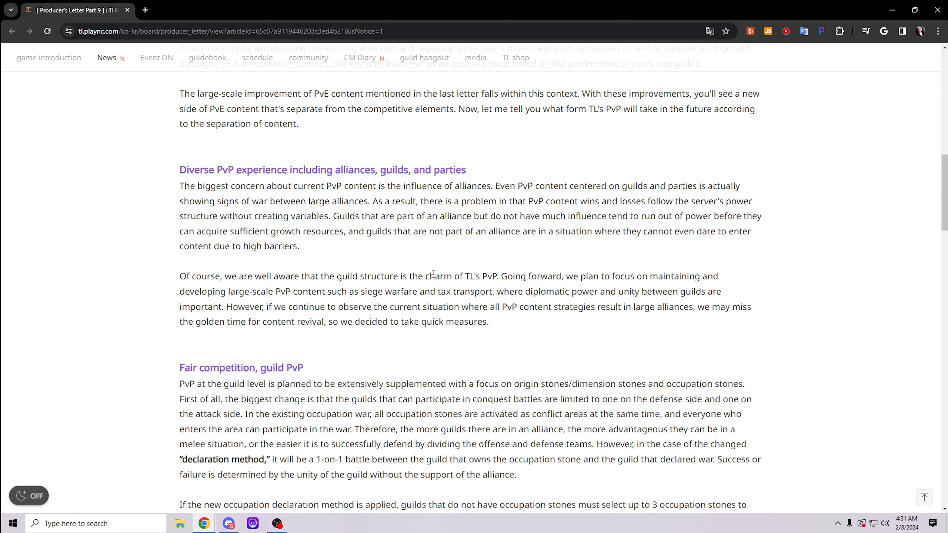
Scroll to the interserver PvP paragraph and highlight the friendly guilds and mercenary group sentence
{"action": "scroll", "scroll_direction": "down", "scroll_amount": 3}
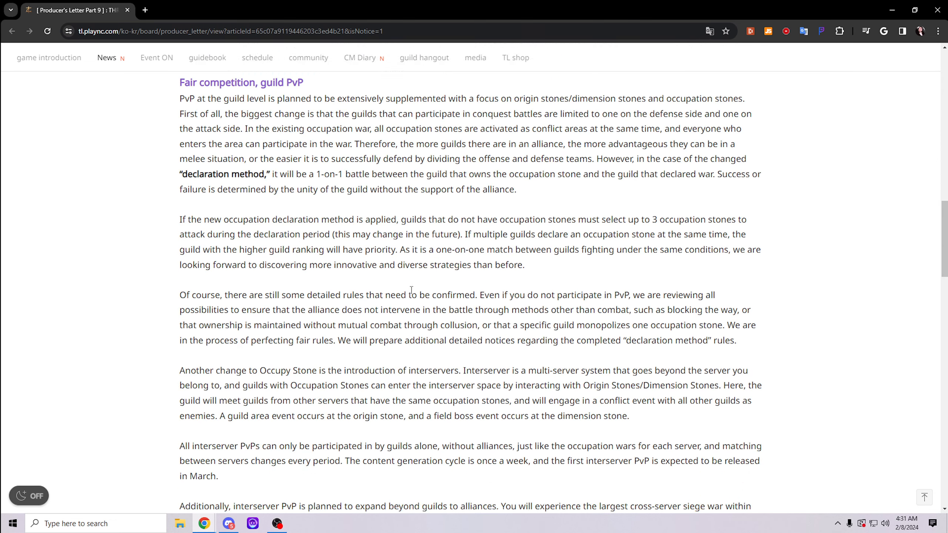
{"action": "scroll", "scroll_direction": "down", "scroll_amount": 3}
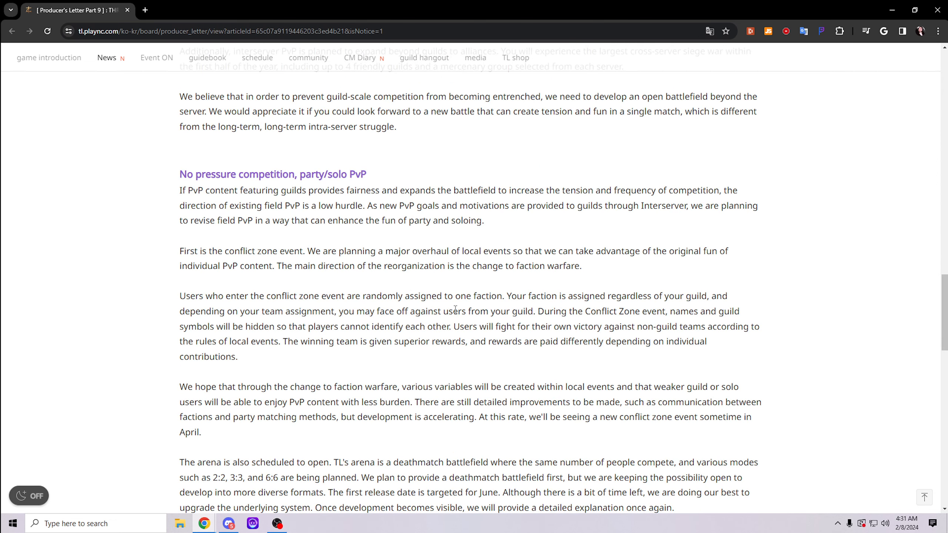
{"action": "mouse_move", "coordinate": [477, 326]}
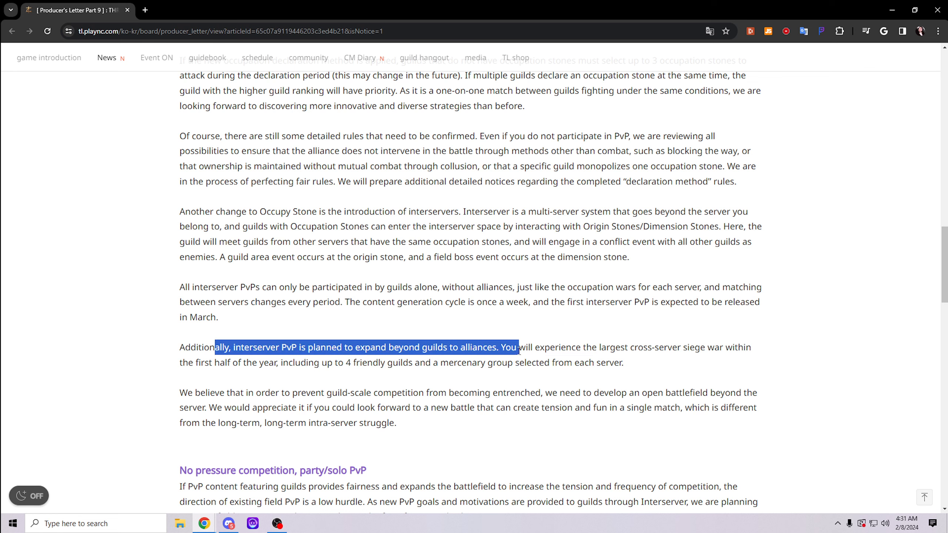
{"action": "left_click", "coordinate": [183, 351]}
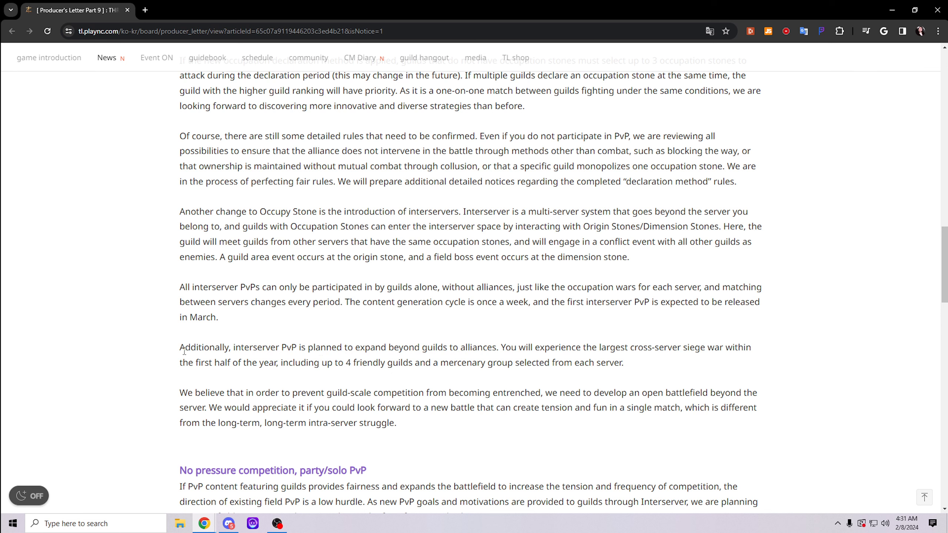
{"action": "left_click_drag", "start_coordinate": [179, 347], "coordinate": [347, 347]}
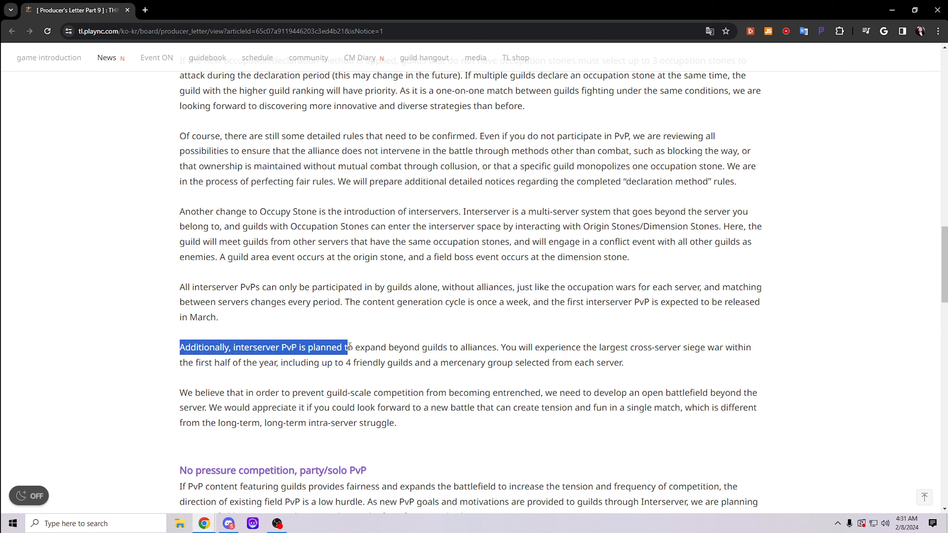
{"action": "left_click_drag", "start_coordinate": [347, 347], "coordinate": [623, 363]}
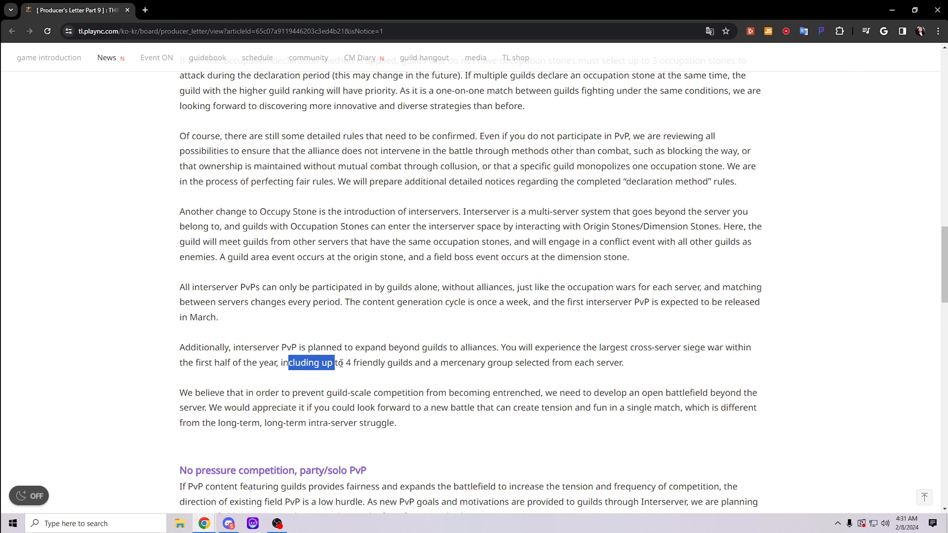
{"action": "left_click_drag", "start_coordinate": [334, 363], "coordinate": [511, 363]}
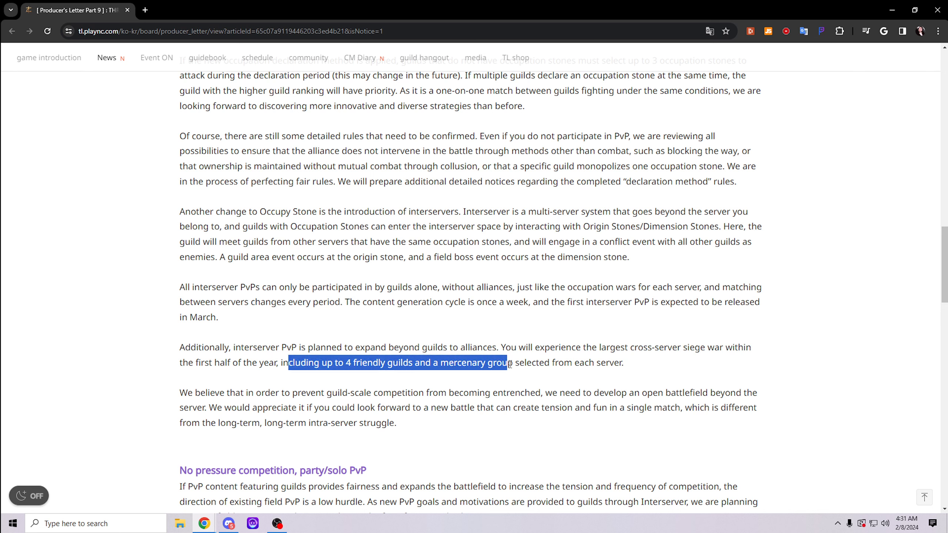
{"action": "left_click_drag", "start_coordinate": [503, 363], "coordinate": [525, 363]}
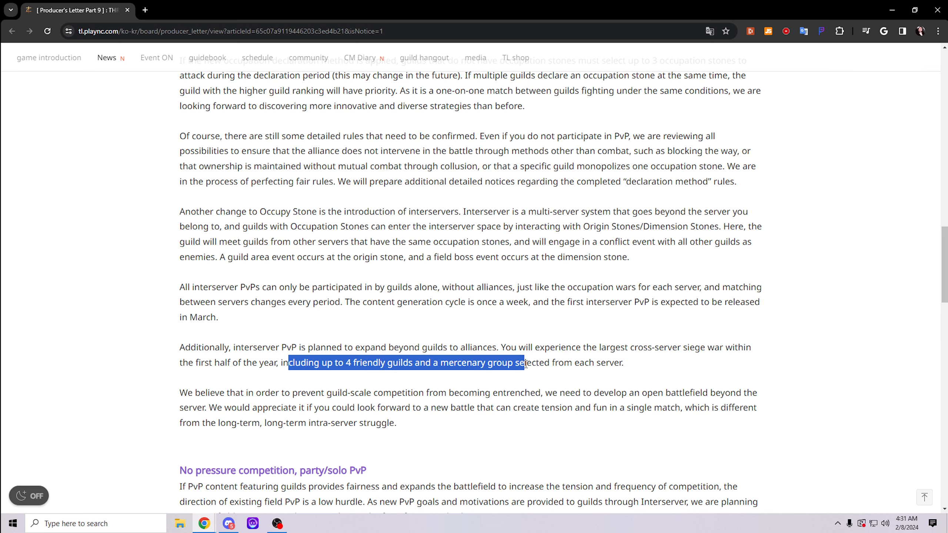
Highlight the cross-server siege war and alliance expansion phrases, then return to the article top
{"action": "left_click", "coordinate": [600, 357]}
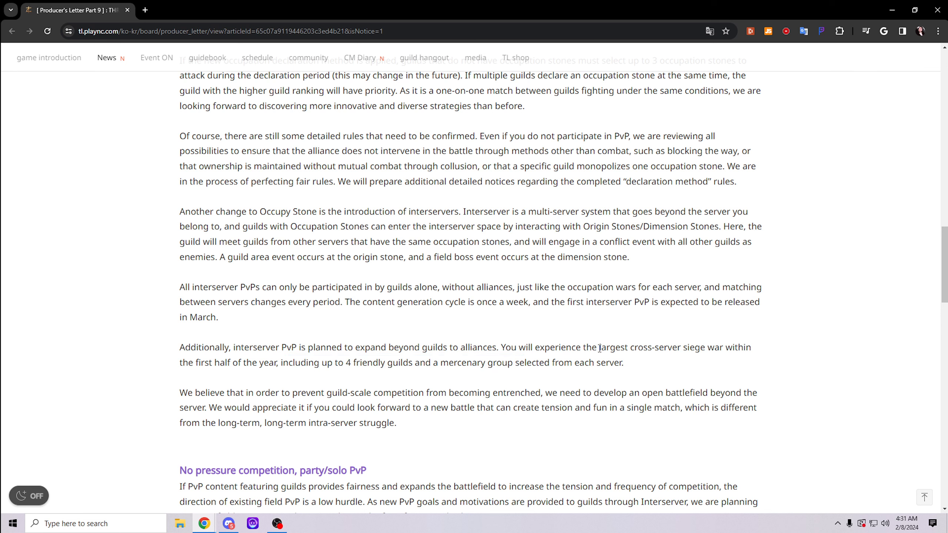
{"action": "left_click_drag", "start_coordinate": [599, 347], "coordinate": [713, 348]}
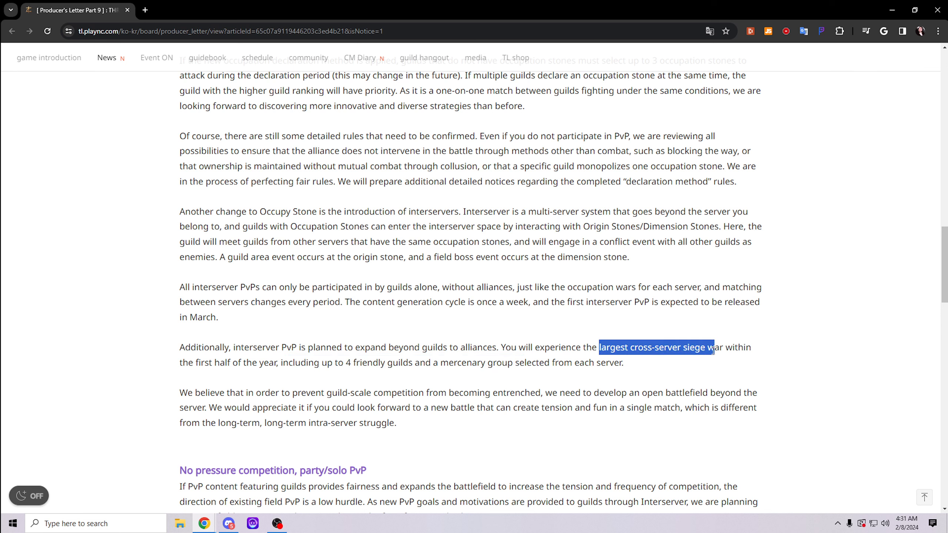
{"action": "left_click", "coordinate": [667, 373]}
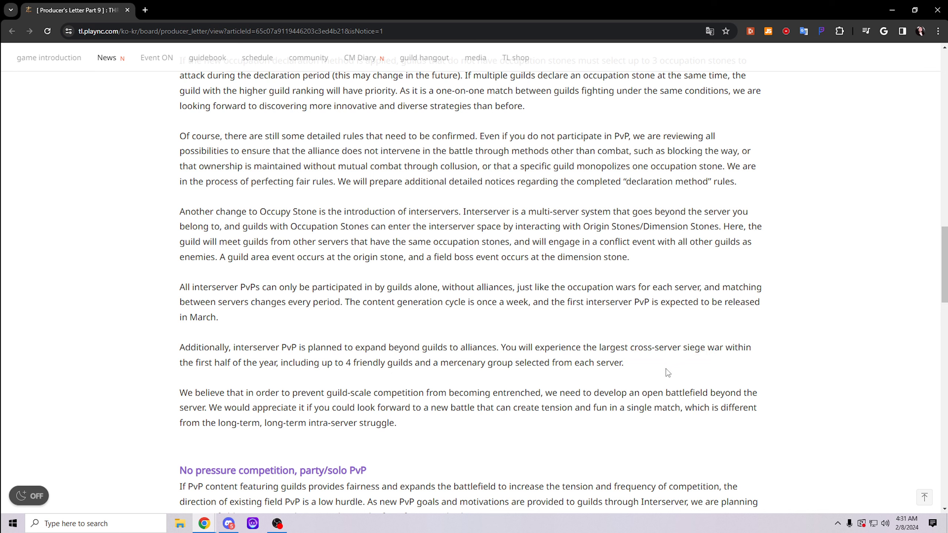
{"action": "left_click_drag", "start_coordinate": [615, 347], "coordinate": [752, 347]}
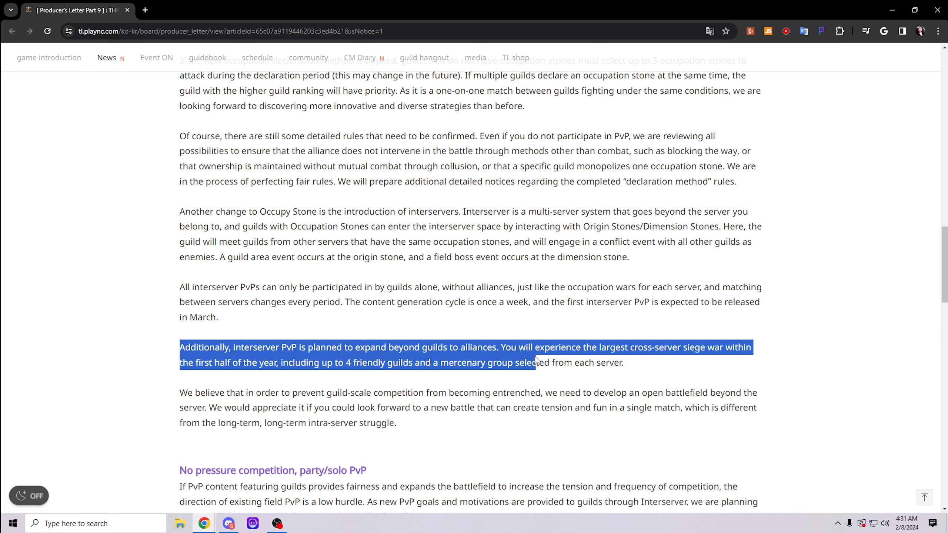
{"action": "scroll", "scroll_direction": "up", "scroll_amount": 3}
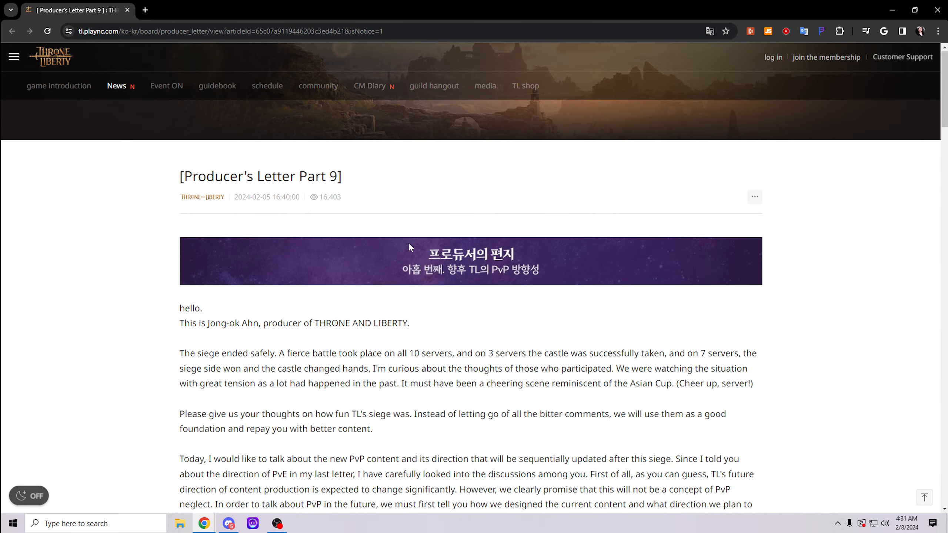
Scroll around the upper article to settle near the 'Diverse PvP experience' heading
{"action": "scroll", "scroll_direction": "down", "scroll_amount": 3}
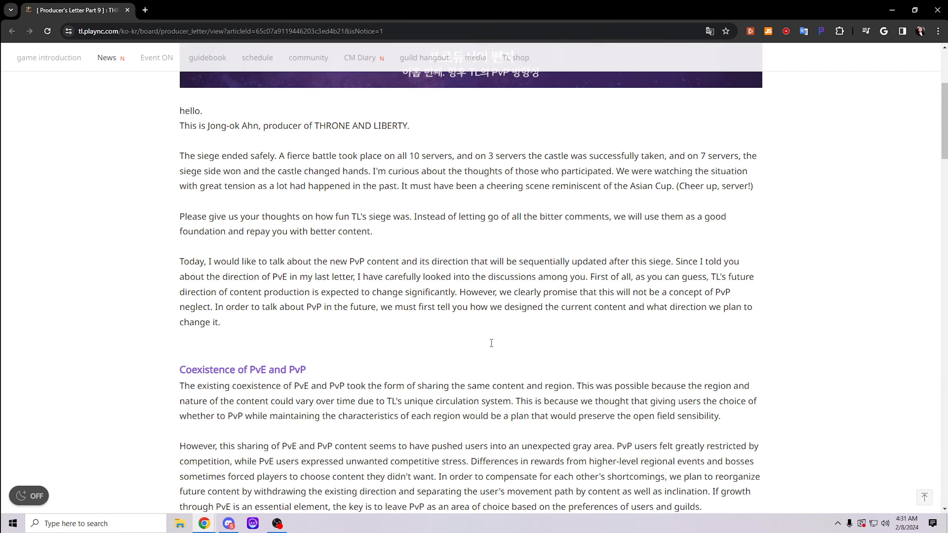
{"action": "scroll", "scroll_direction": "down", "scroll_amount": 3}
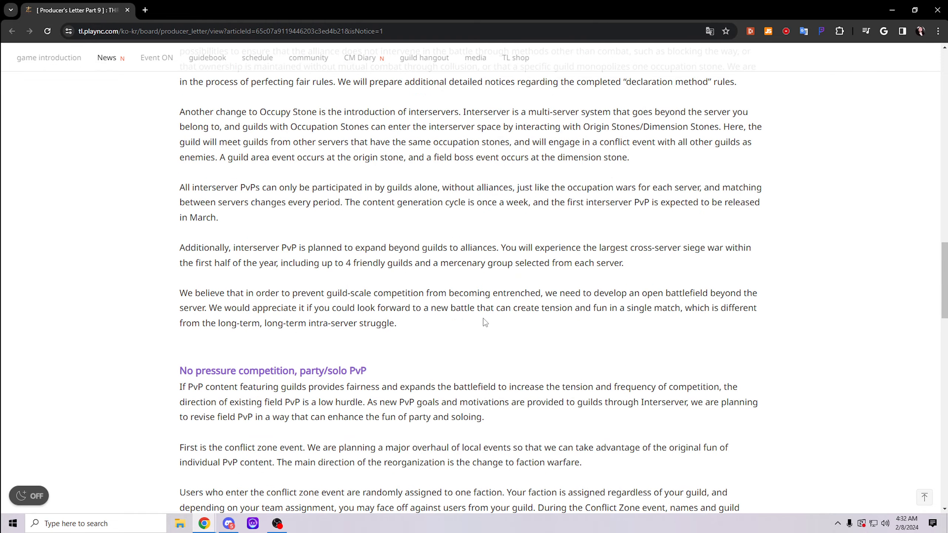
{"action": "scroll", "scroll_direction": "up", "scroll_amount": 3}
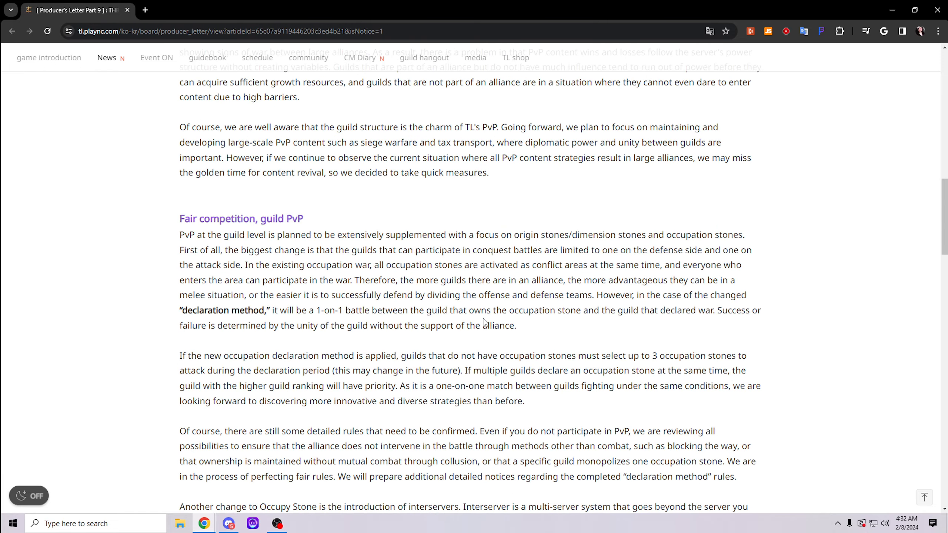
{"action": "scroll", "scroll_direction": "up", "scroll_amount": 3}
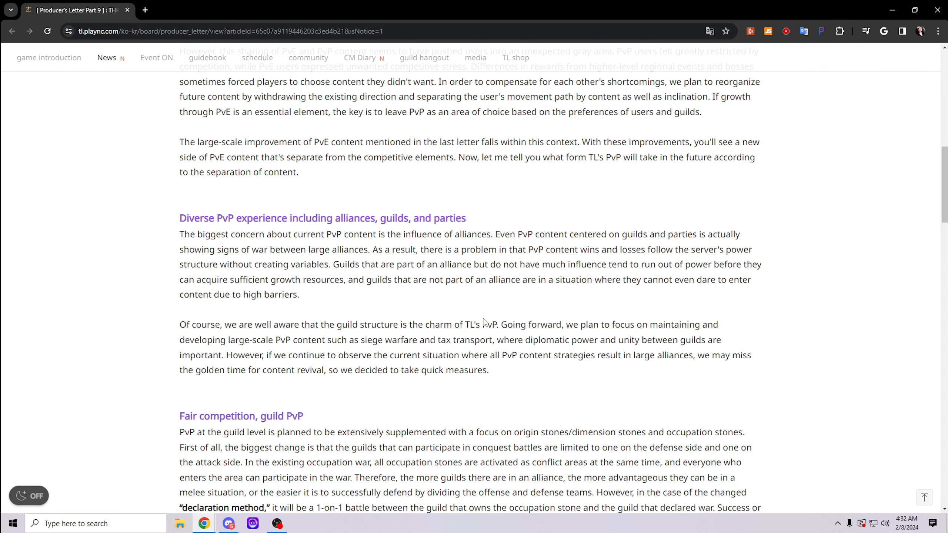
{"action": "scroll", "scroll_direction": "up", "scroll_amount": 3}
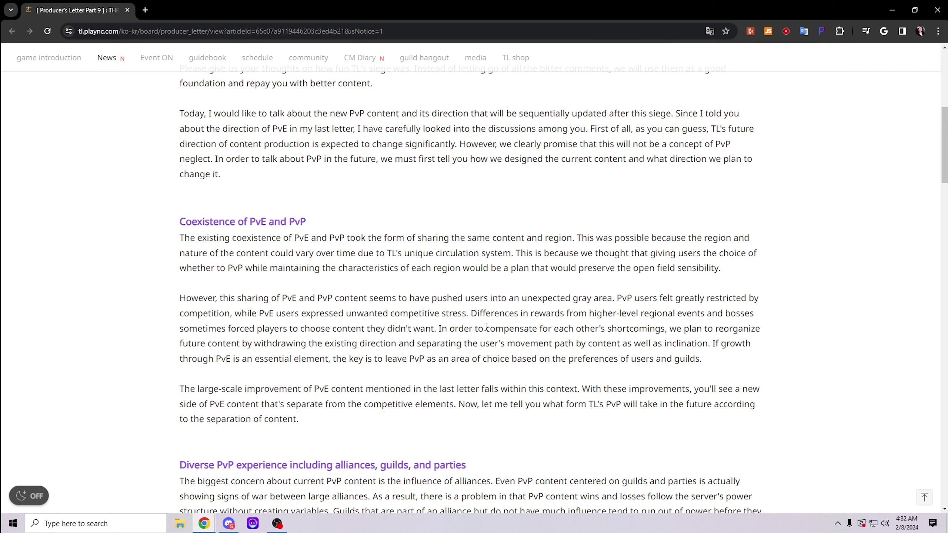
Scroll down so the 'Fair competition, guild PvP' heading and declaration method are on screen
{"action": "scroll", "scroll_direction": "down", "scroll_amount": 3}
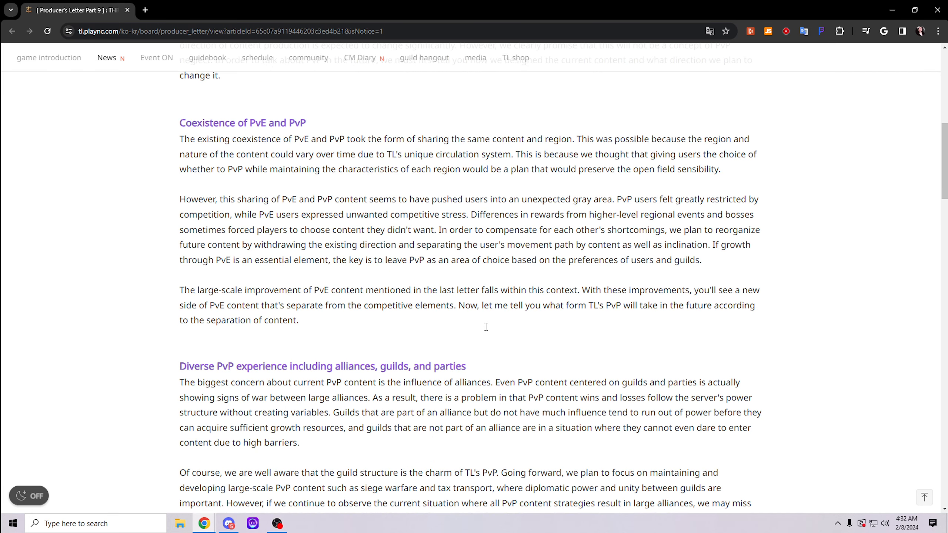
{"action": "mouse_move", "coordinate": [486, 331]}
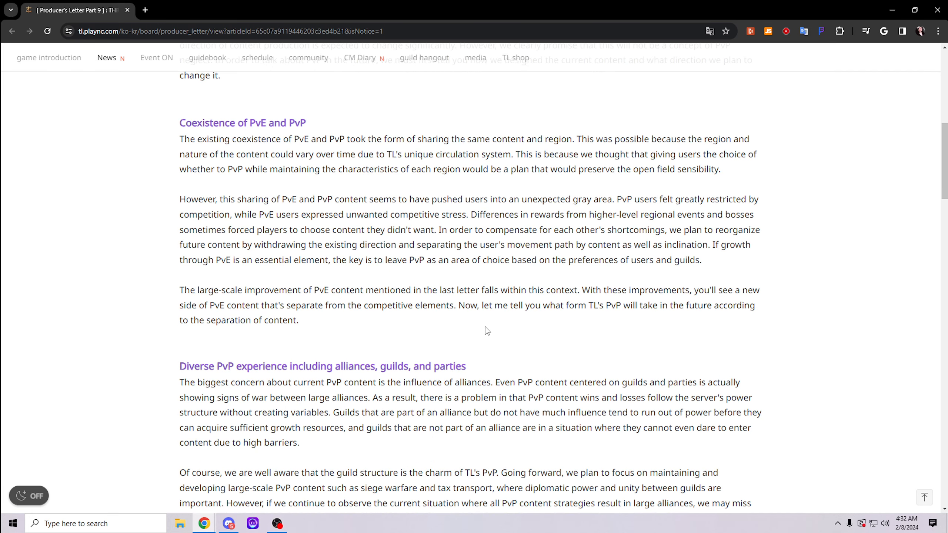
{"action": "scroll", "scroll_direction": "down", "scroll_amount": 3}
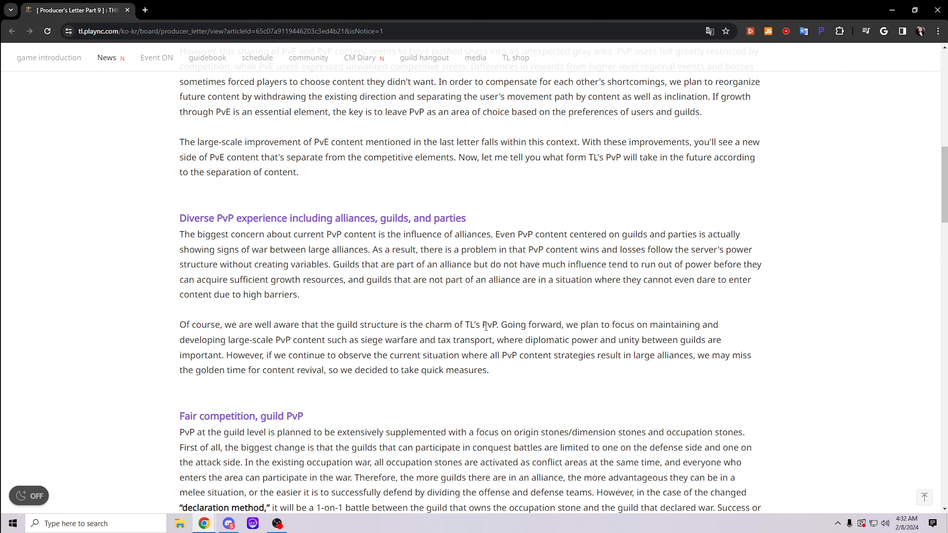
{"action": "scroll", "scroll_direction": "down", "scroll_amount": 3}
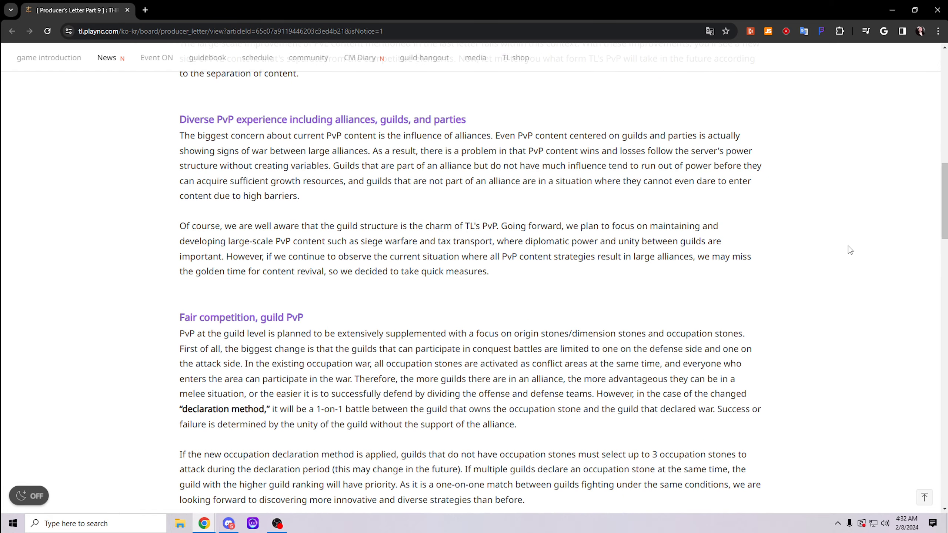
{"action": "mouse_move", "coordinate": [735, 287]}
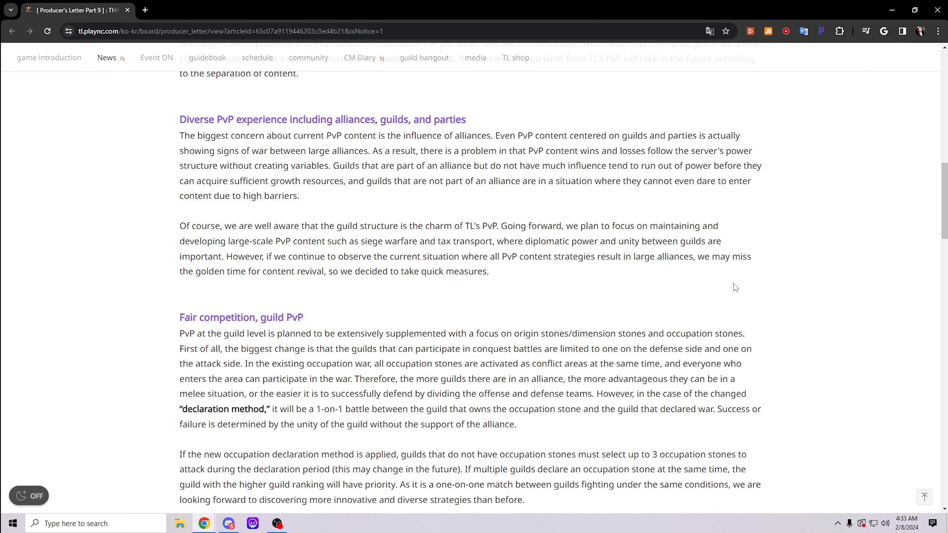
Scroll down to the 'No pressure competition, party/solo PvP' section again
{"action": "scroll", "scroll_direction": "down", "scroll_amount": 3}
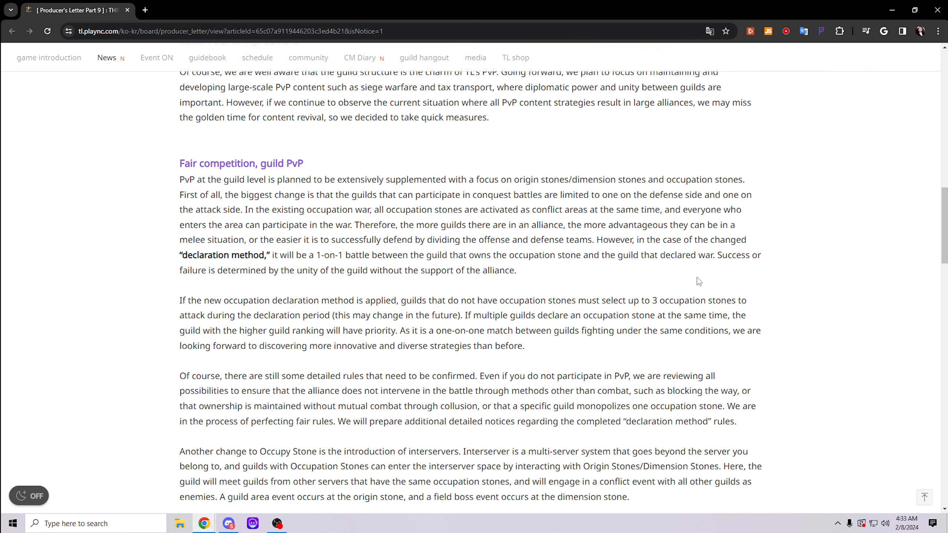
{"action": "scroll", "scroll_direction": "down", "scroll_amount": 3}
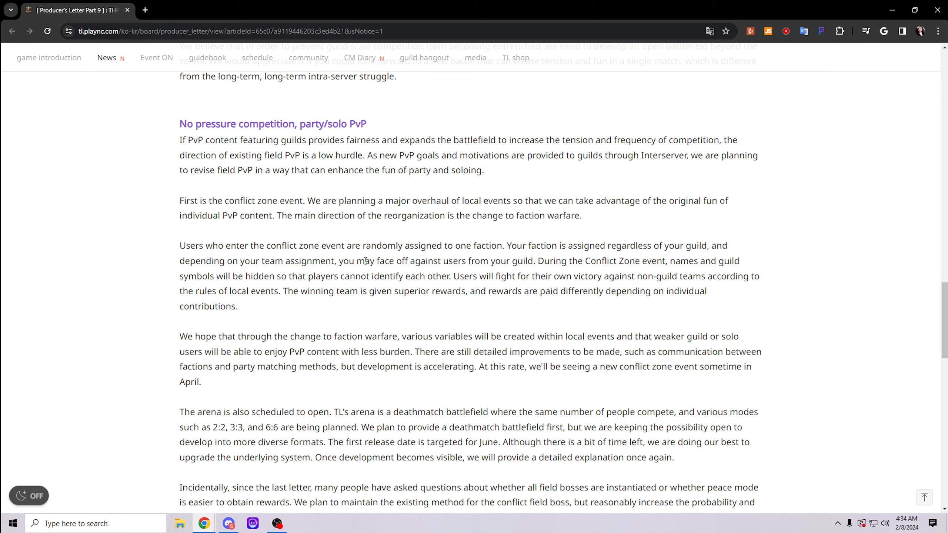
Scroll down to the 'TL's plan for the first half of the year' heading
{"action": "scroll", "scroll_direction": "down", "scroll_amount": 3}
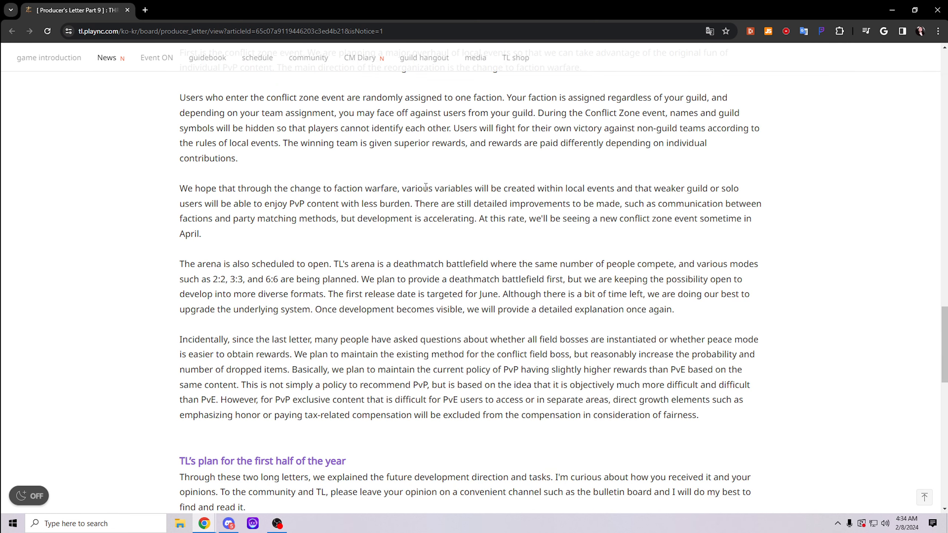
{"action": "scroll", "scroll_direction": "down", "scroll_amount": 3}
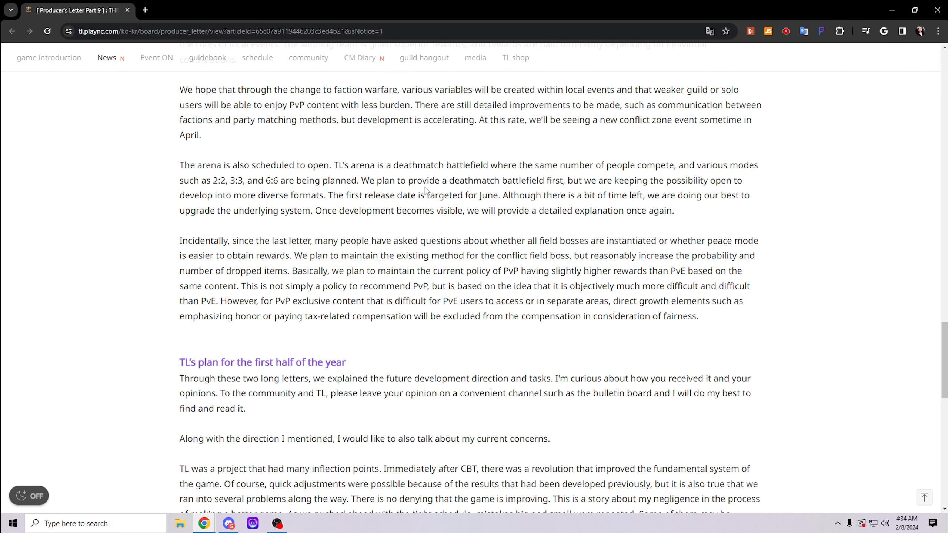
{"action": "scroll", "scroll_direction": "down", "scroll_amount": 3}
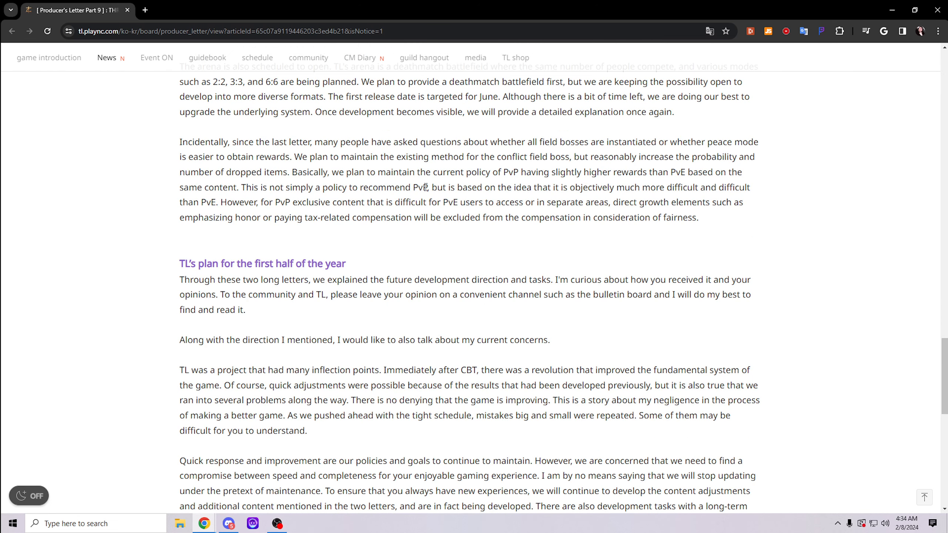
Scroll back to the 'Coexistence of PvE and PvP' section leading into alliance PvP
{"action": "scroll", "scroll_direction": "up", "scroll_amount": 3}
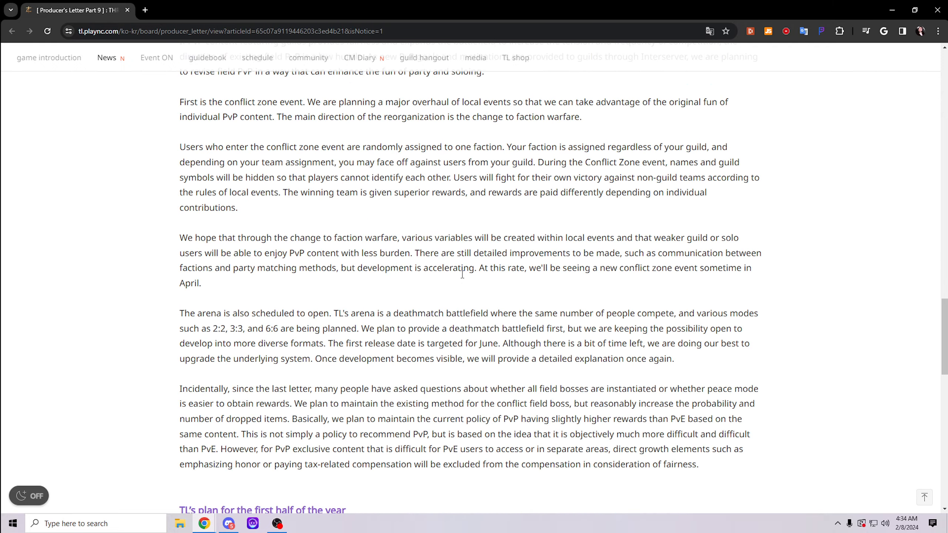
{"action": "scroll", "scroll_direction": "down", "scroll_amount": 3}
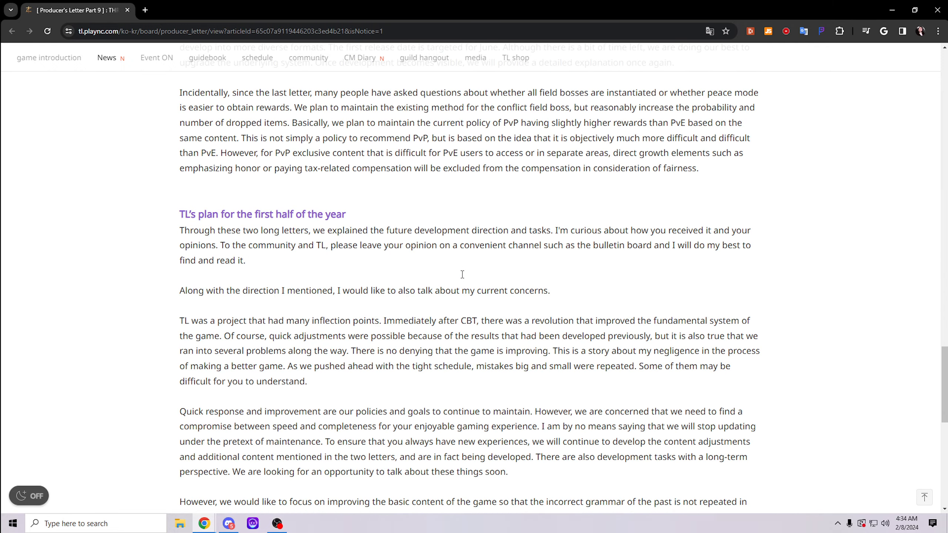
{"action": "scroll", "scroll_direction": "down", "scroll_amount": 3}
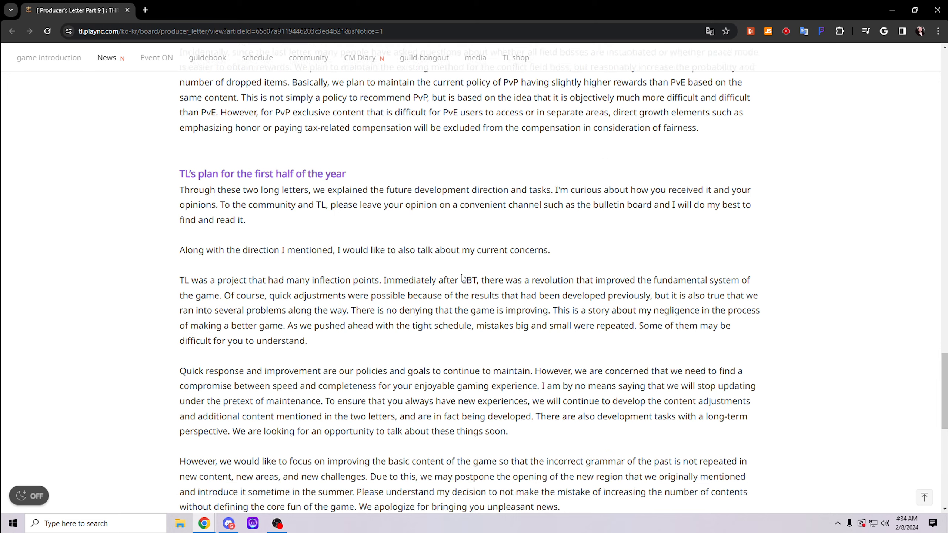
{"action": "scroll", "scroll_direction": "down", "scroll_amount": 3}
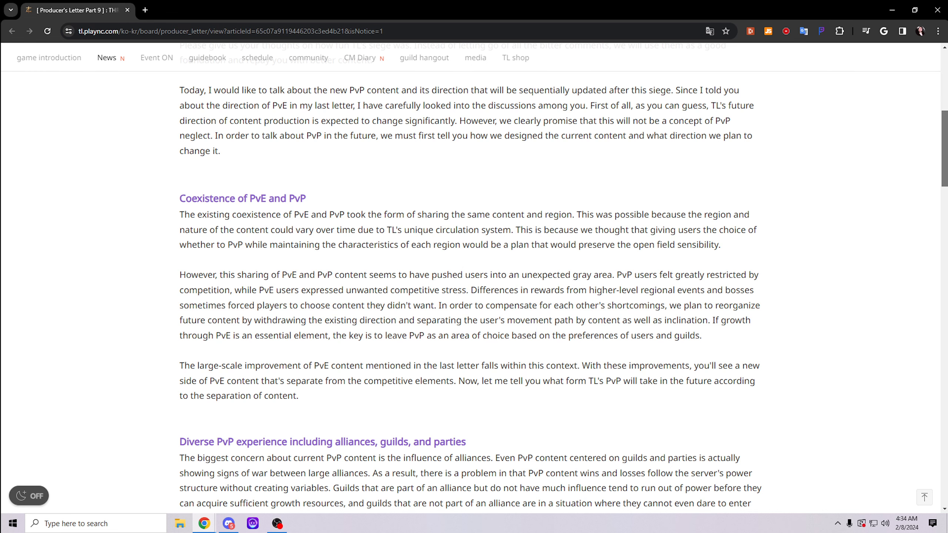
{"action": "scroll", "scroll_direction": "up", "scroll_amount": 3}
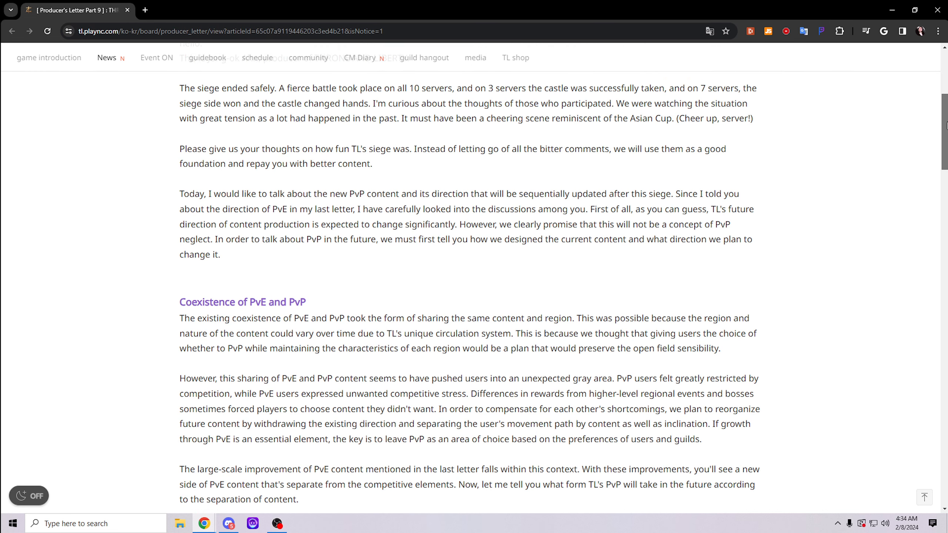
{"action": "scroll", "scroll_direction": "down", "scroll_amount": 3}
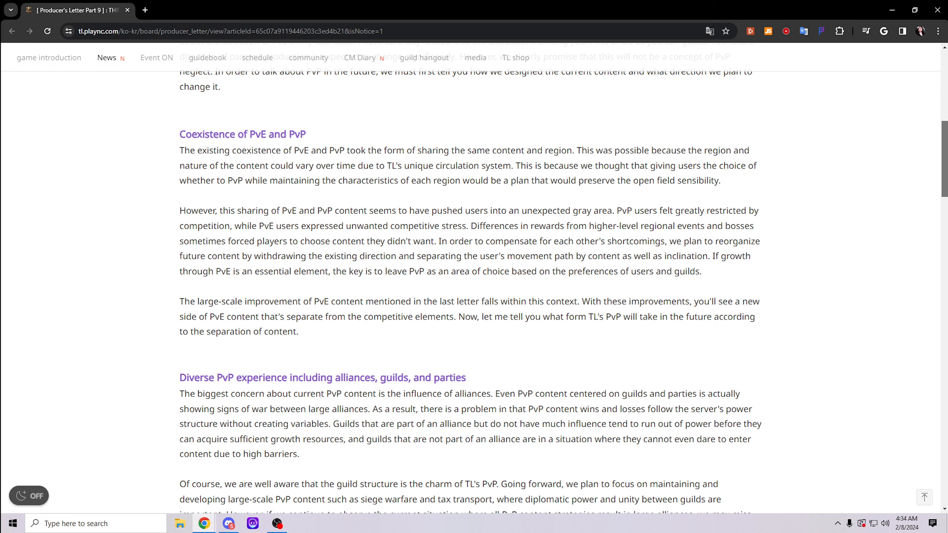
{"action": "scroll", "scroll_direction": "down", "scroll_amount": 3}
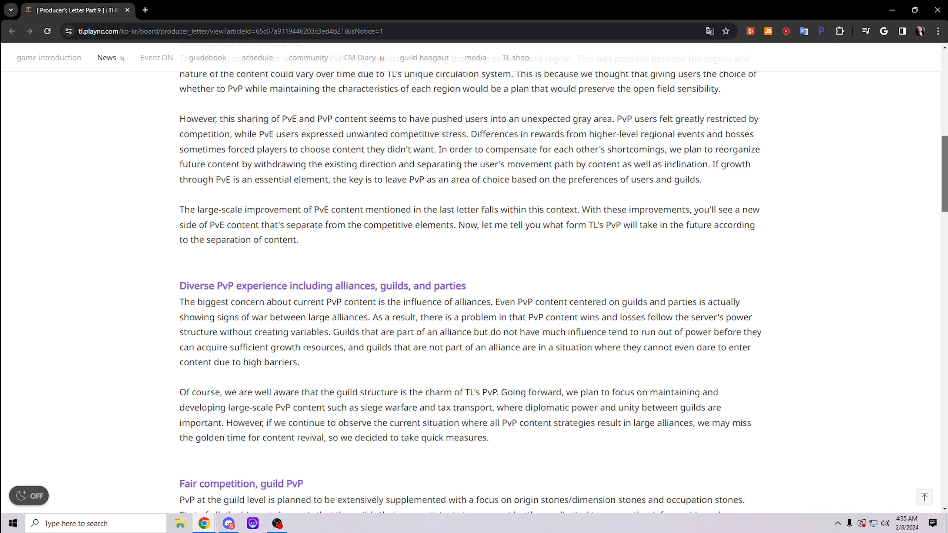
{"action": "mouse_move", "coordinate": [714, 303]}
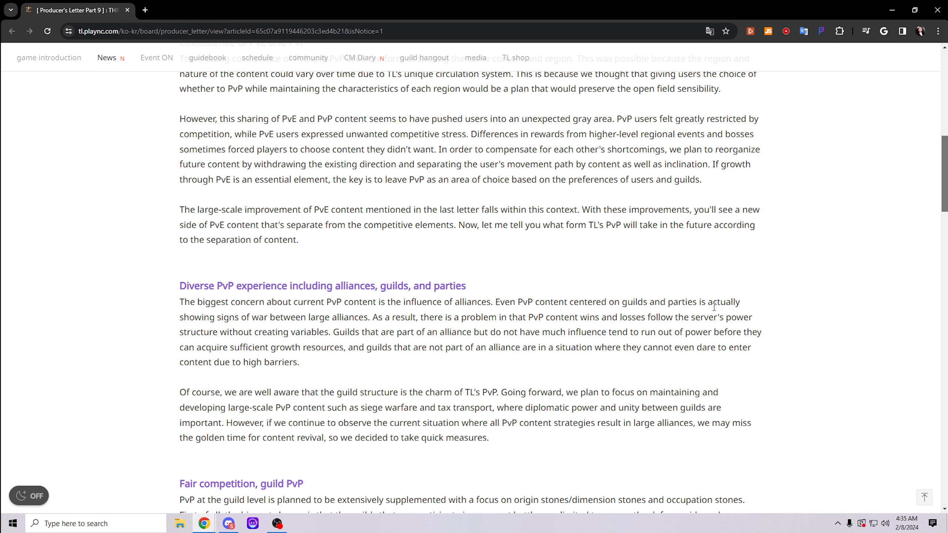
{"action": "mouse_move", "coordinate": [729, 296]}
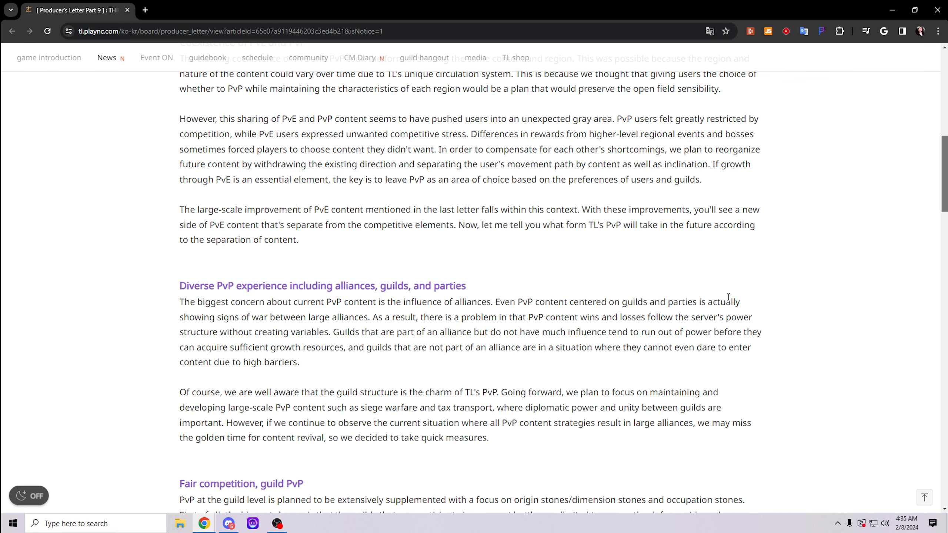
{"action": "scroll", "scroll_direction": "down", "scroll_amount": 3}
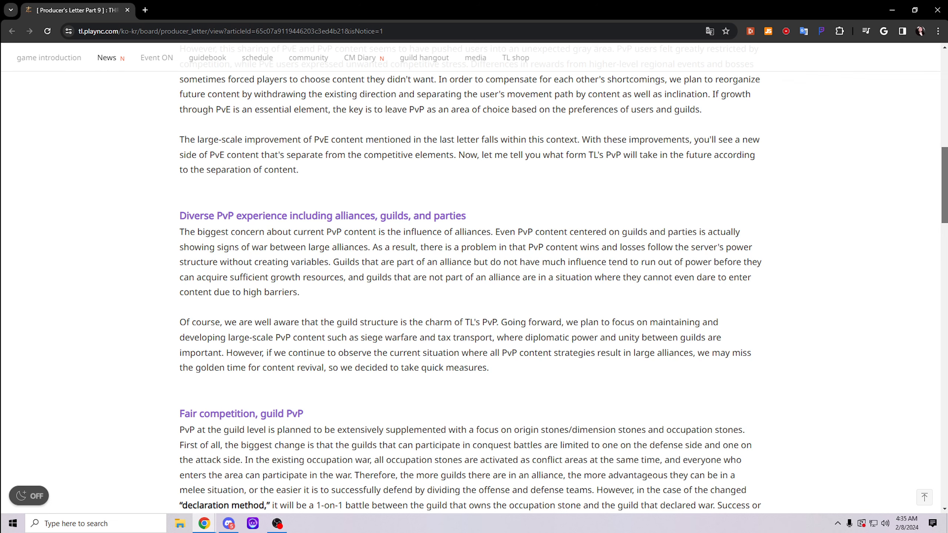
{"action": "scroll", "scroll_direction": "down", "scroll_amount": 3}
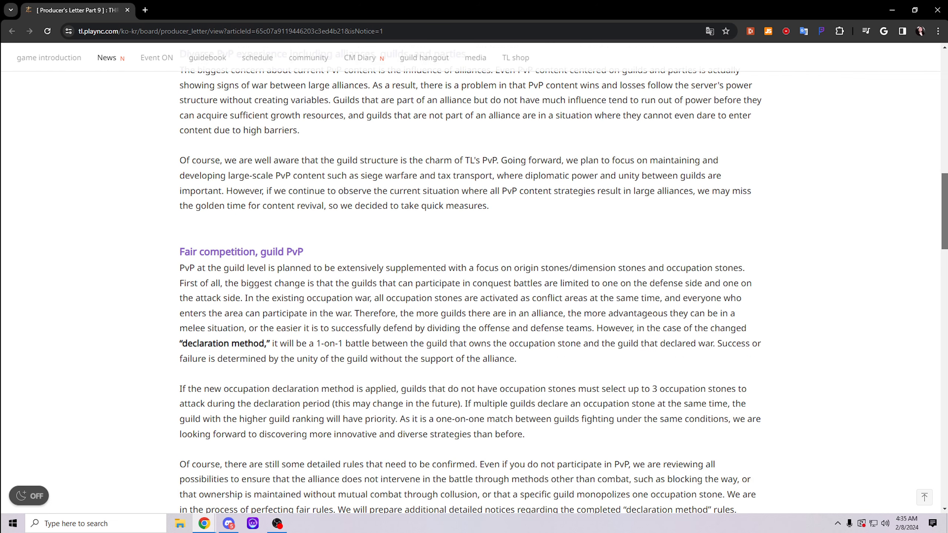
{"action": "scroll", "scroll_direction": "up", "scroll_amount": 3}
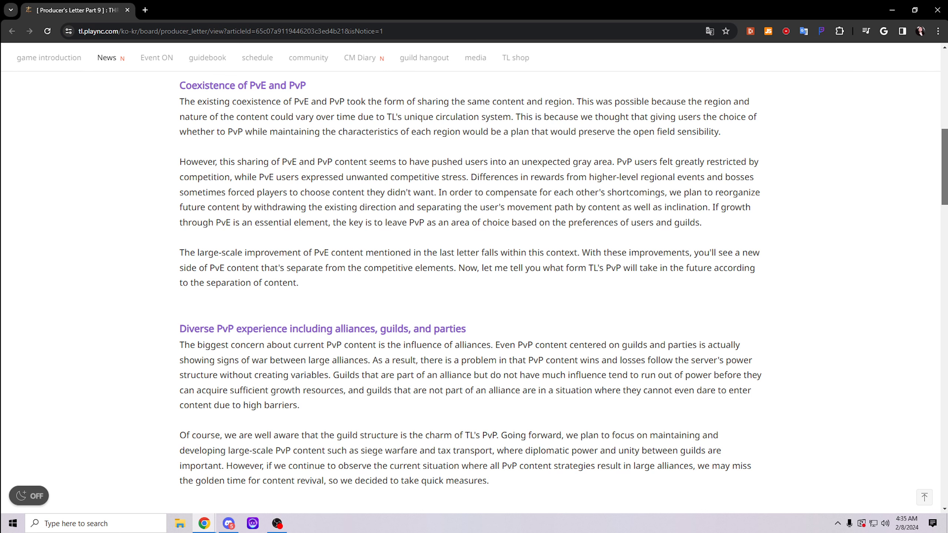